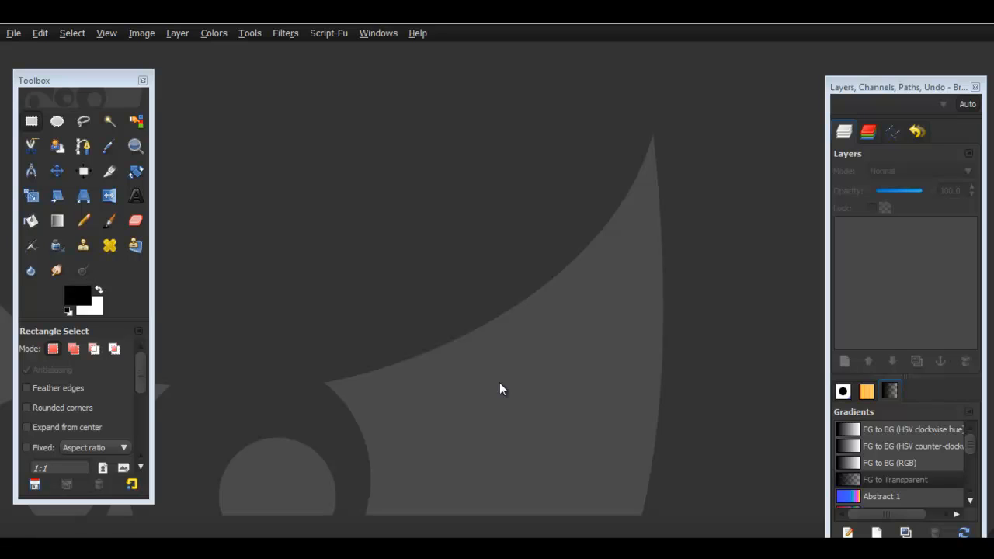
mouse_move(308, 257)
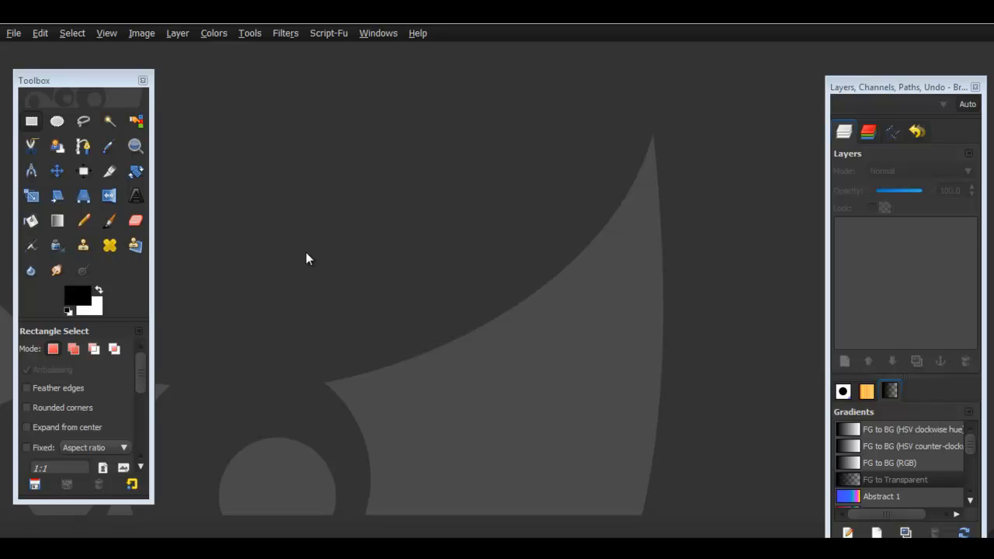
mouse_move(136, 122)
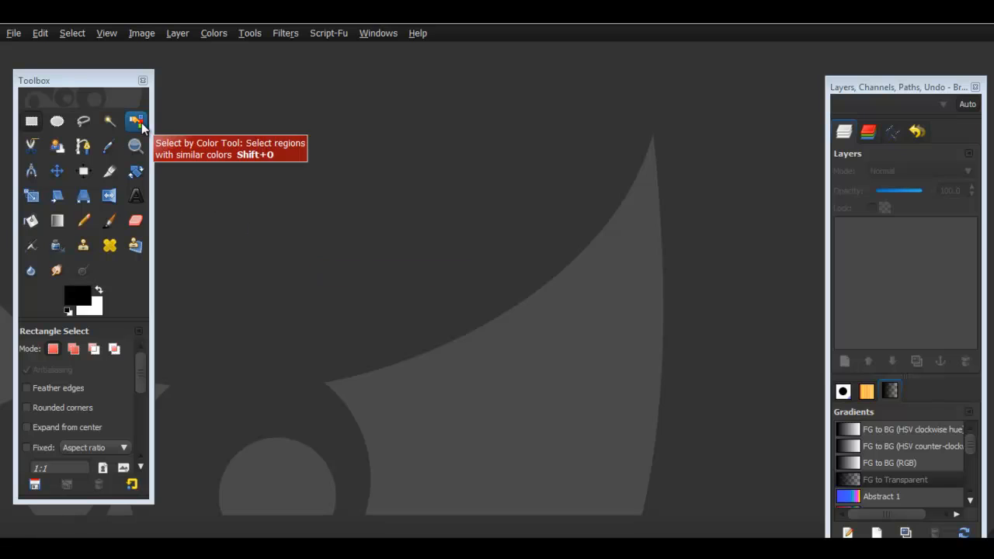
mouse_move(240, 215)
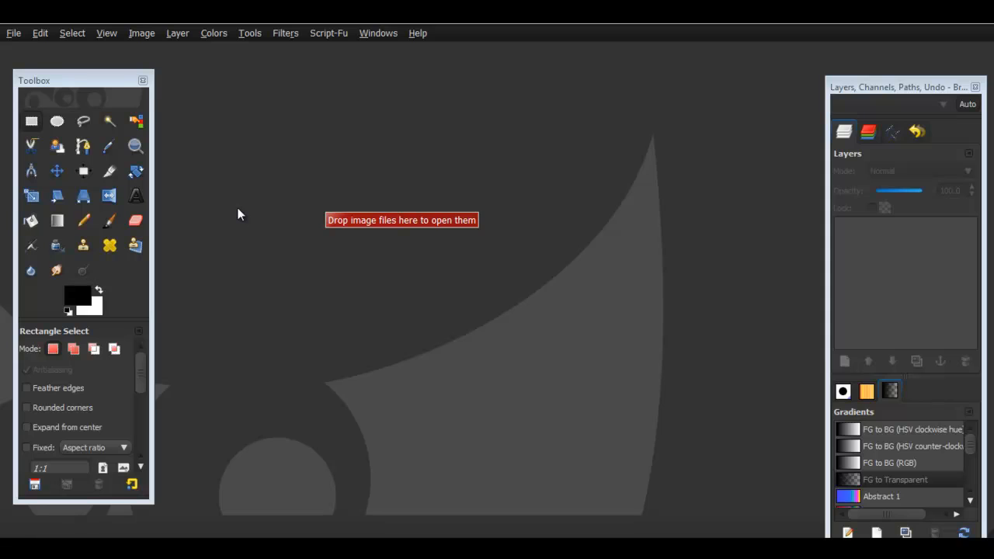
mouse_move(247, 225)
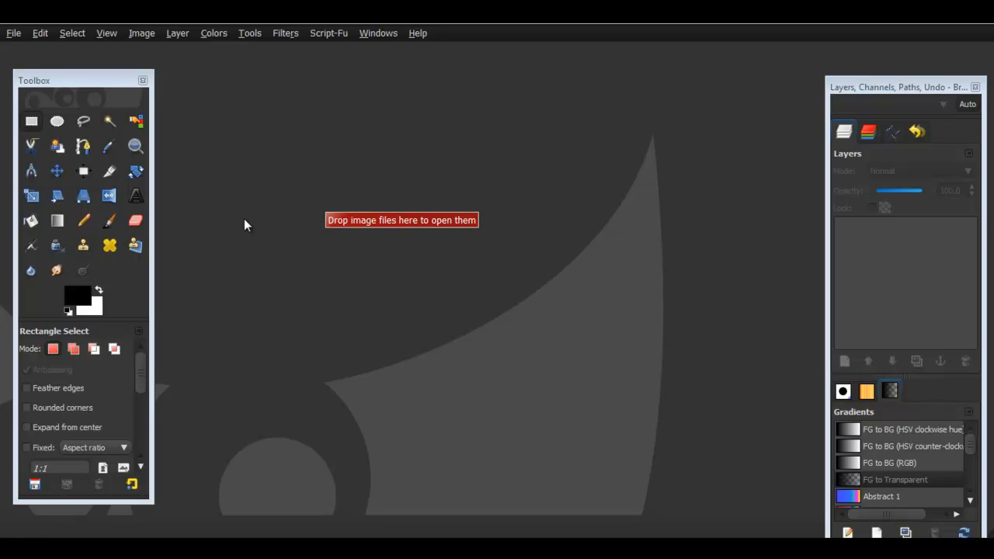
Create a new blank white image 1280 × 720 pixels
click(13, 33)
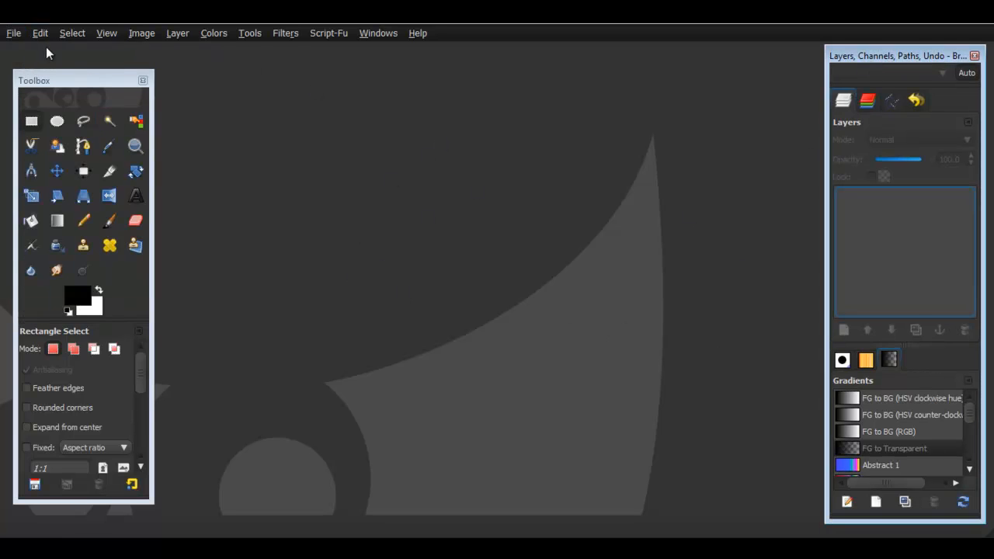
click(12, 33)
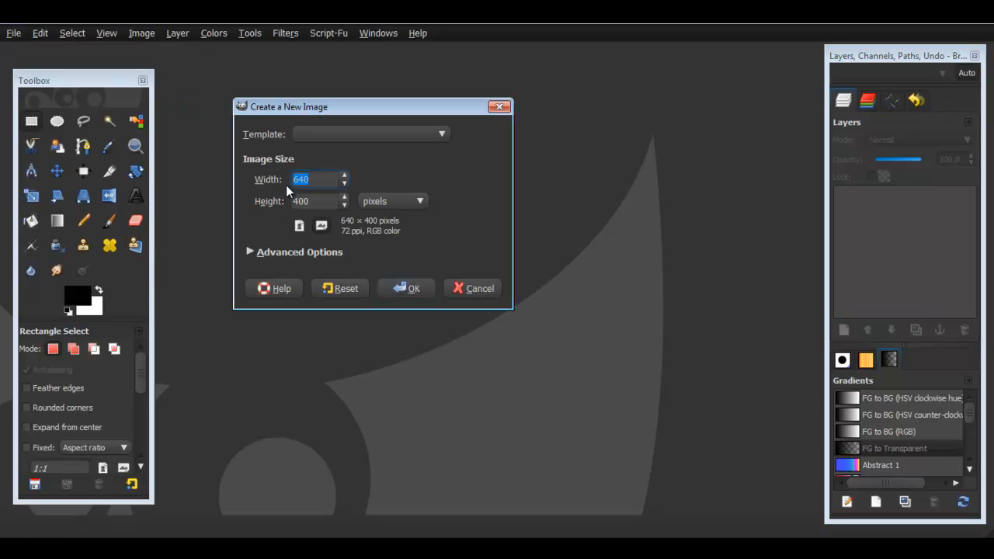
mouse_move(245, 186)
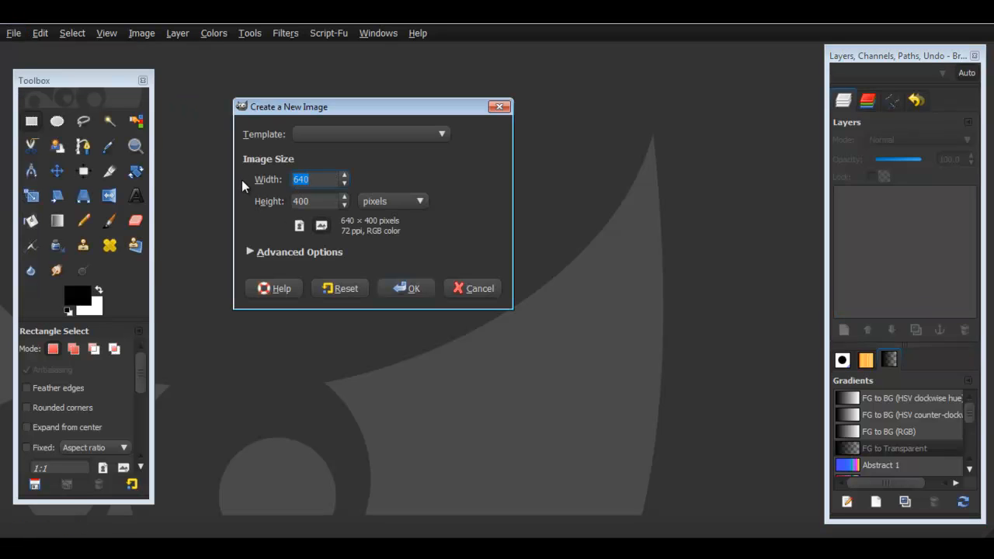
text(1280)
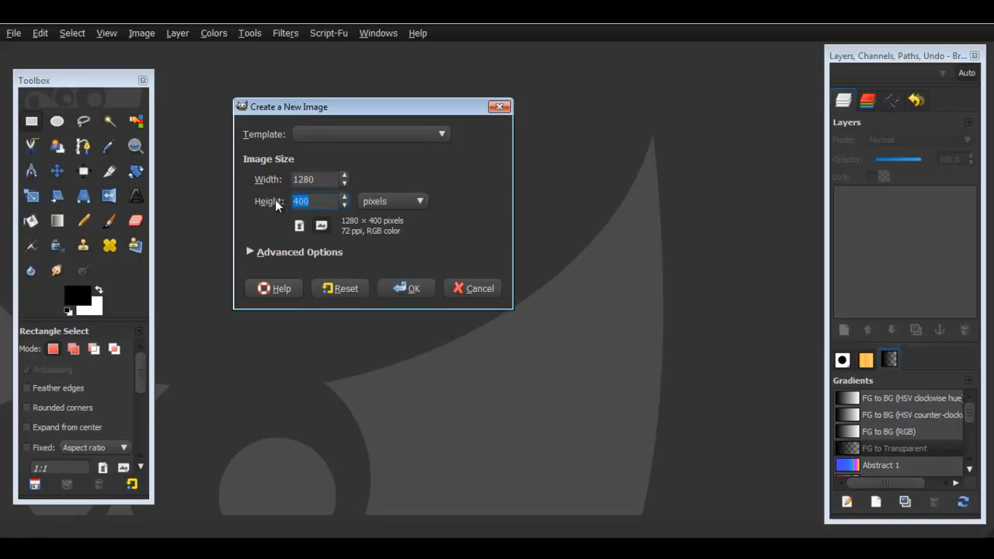
text(720)
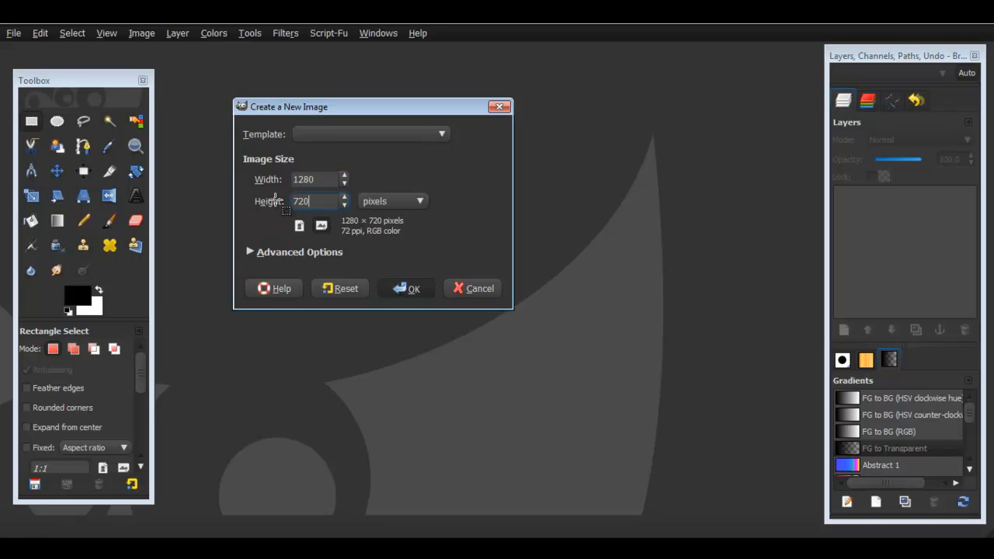
click(407, 288)
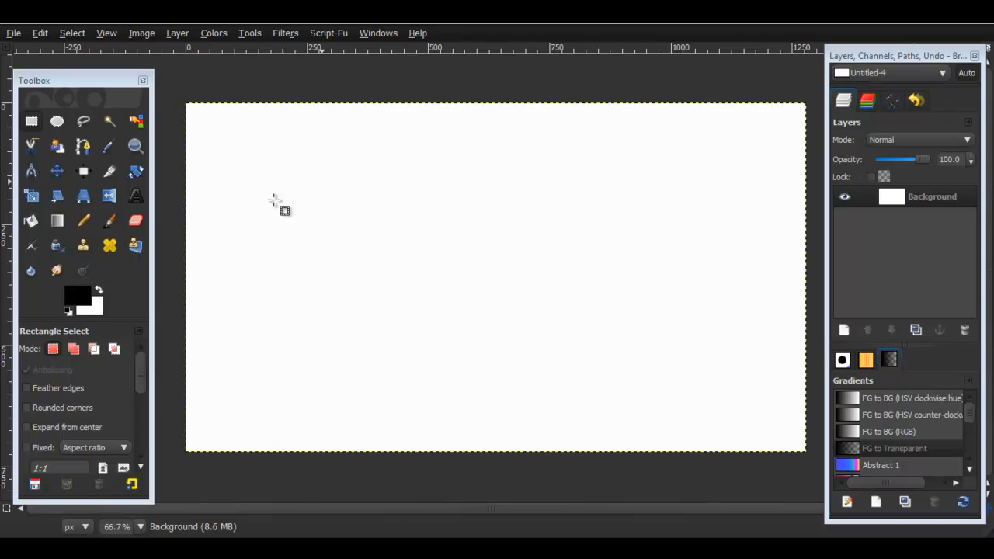
Activate the Text tool and choose the Xirod font from the font list
click(135, 196)
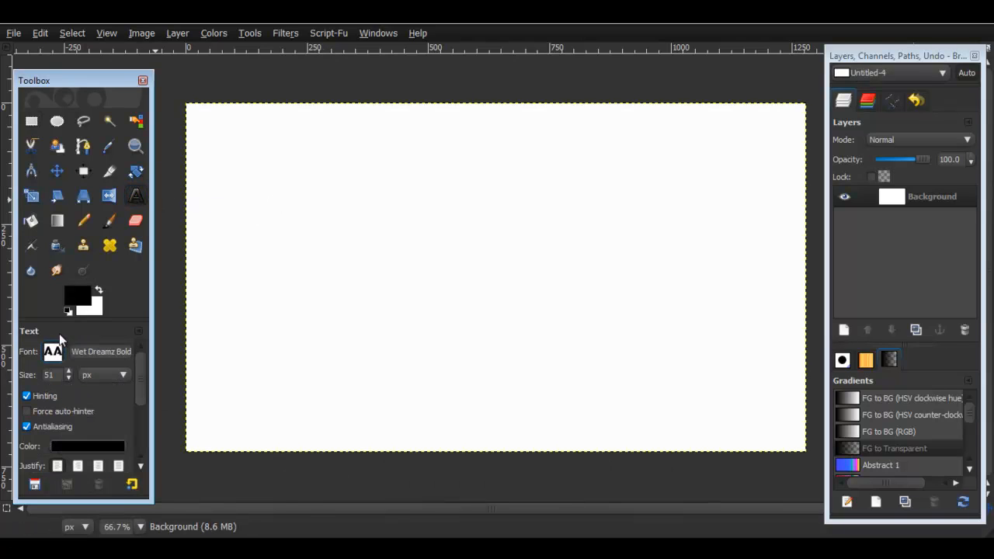
click(53, 351)
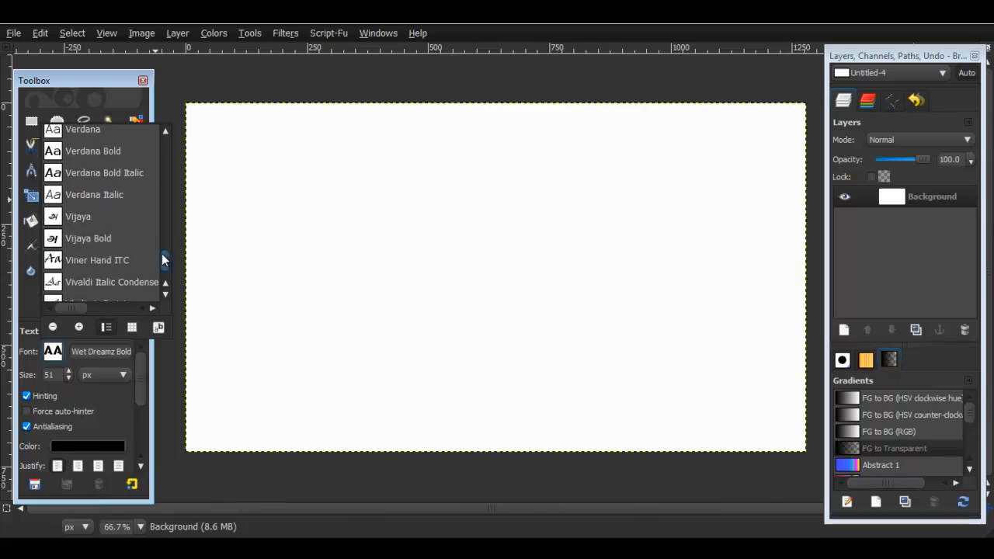
scroll(up, 3)
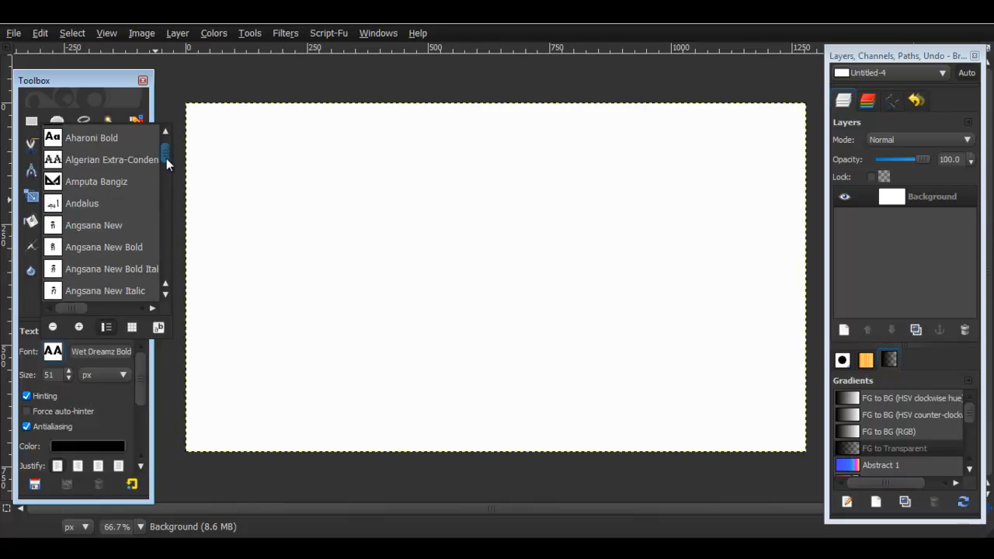
scroll(down, 3)
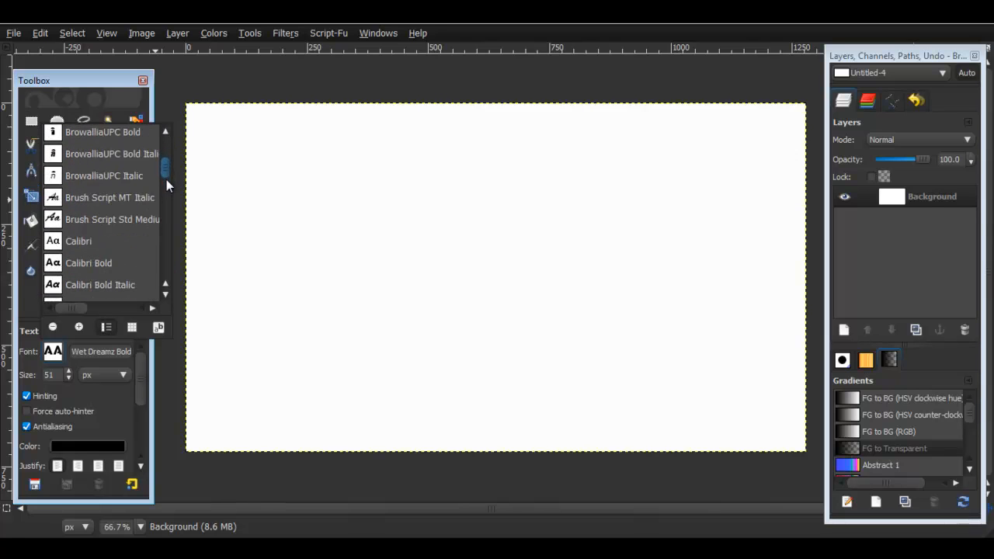
scroll(down, 3)
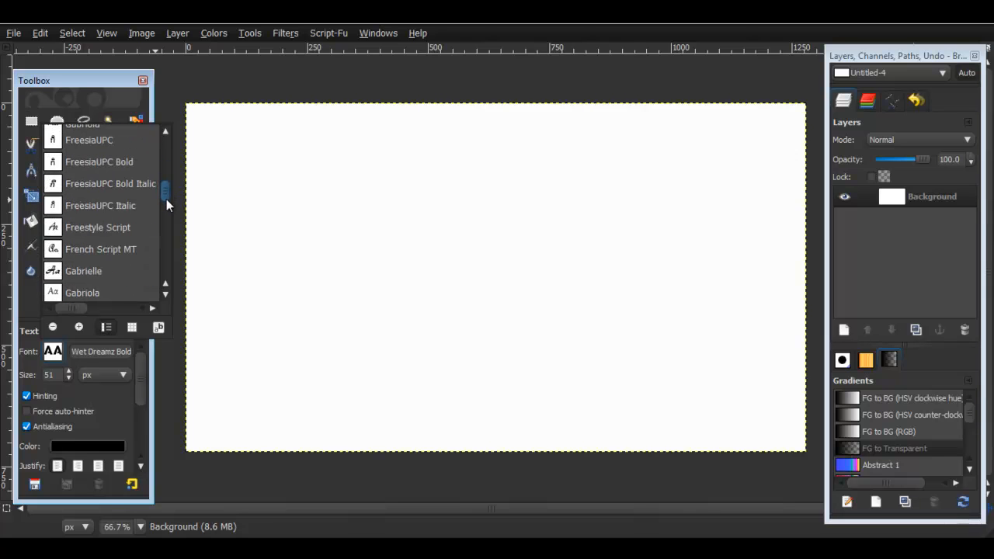
scroll(down, 3)
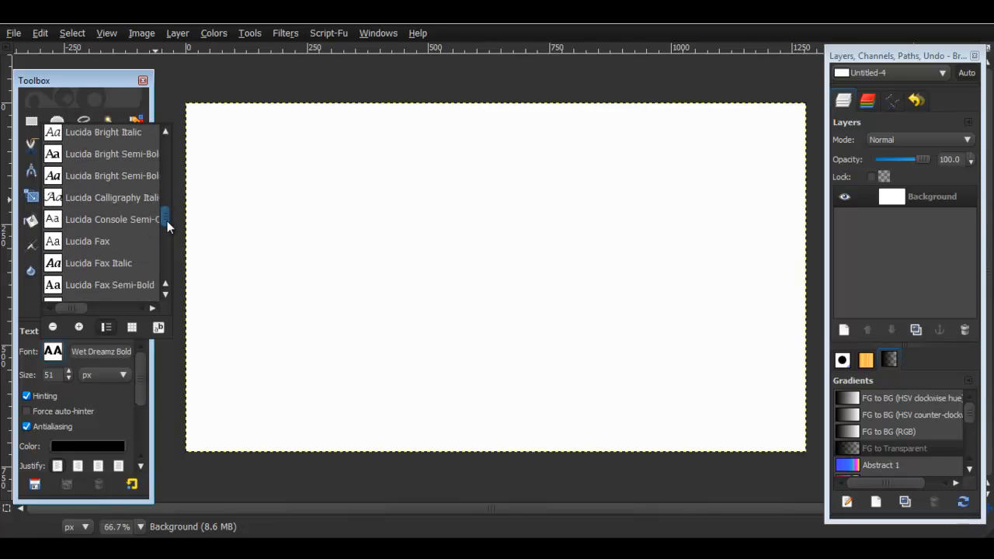
scroll(down, 3)
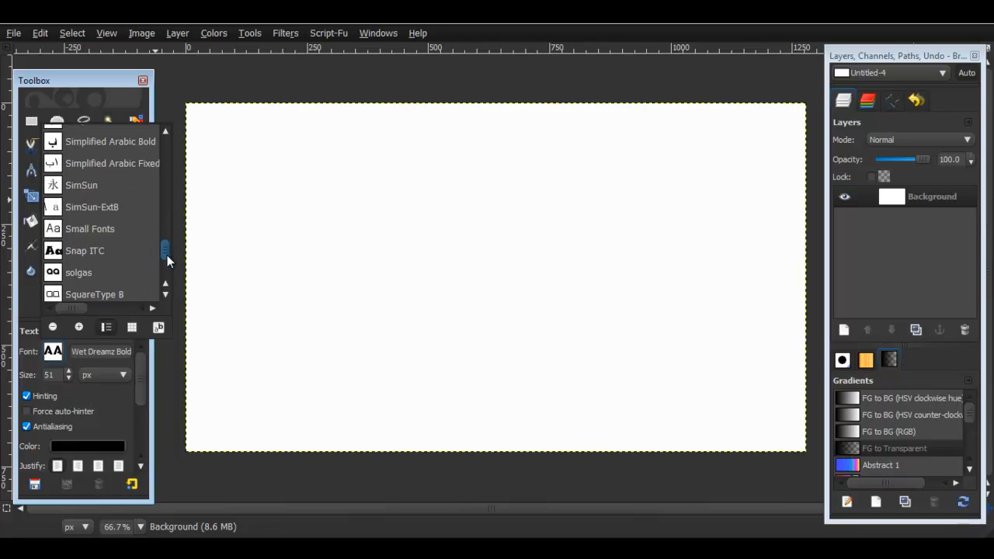
scroll(down, 3)
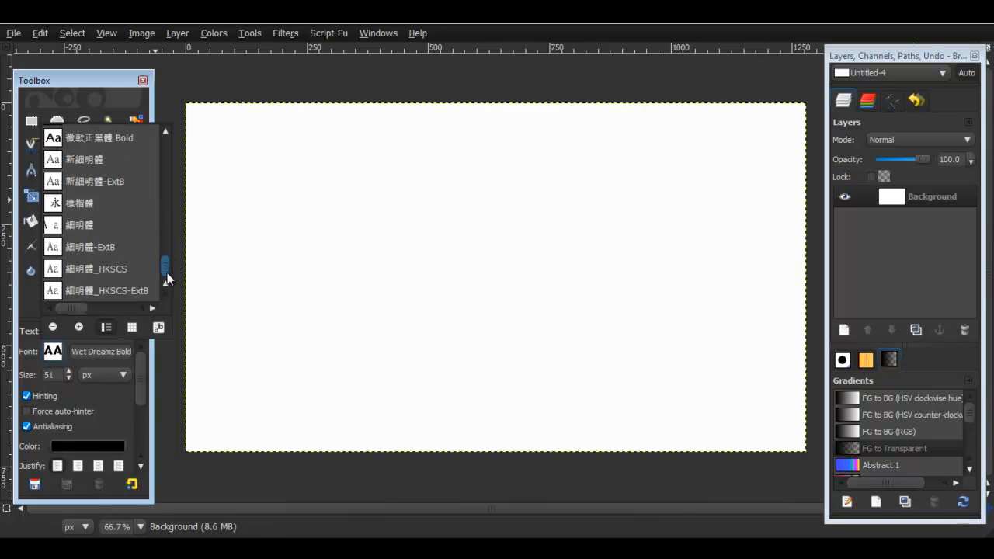
scroll(down, 3)
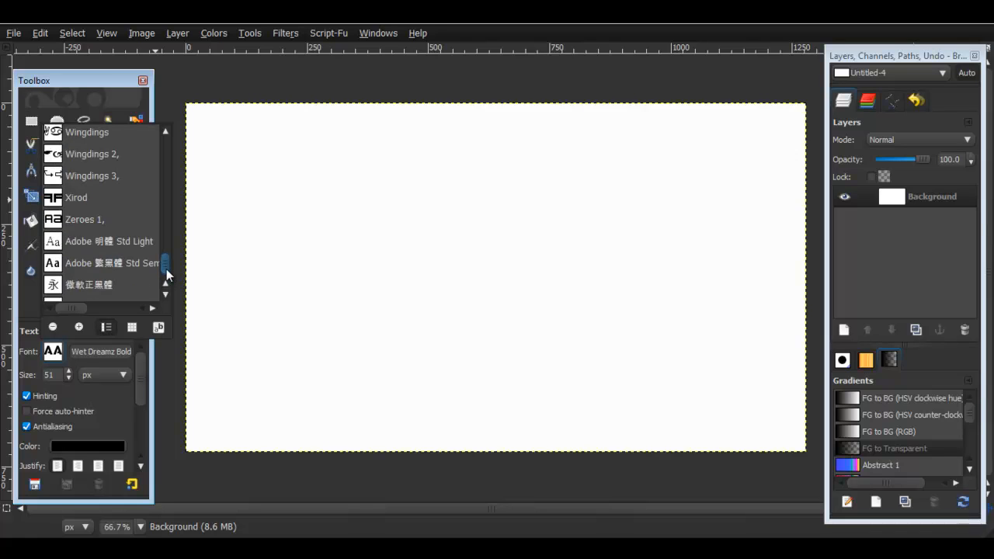
click(76, 197)
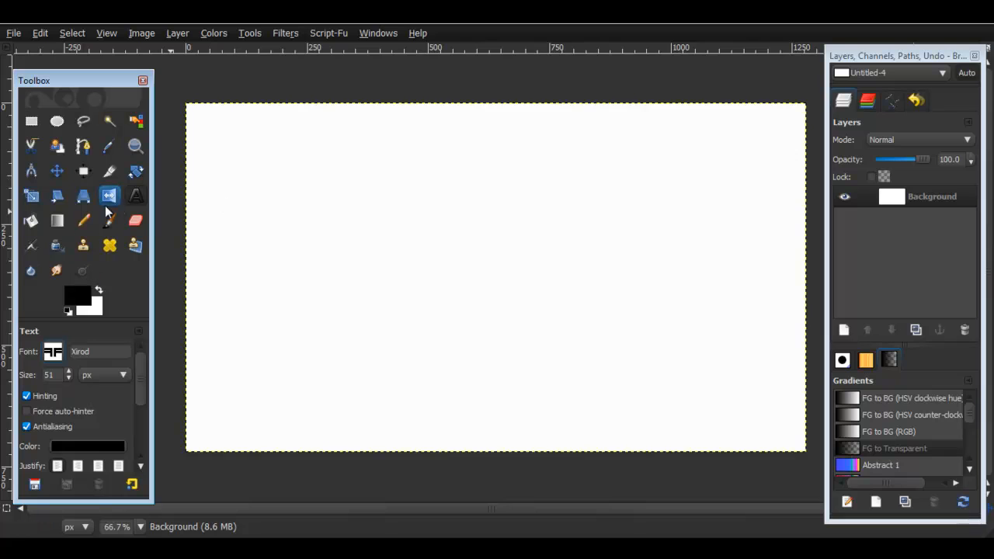
mouse_move(135, 196)
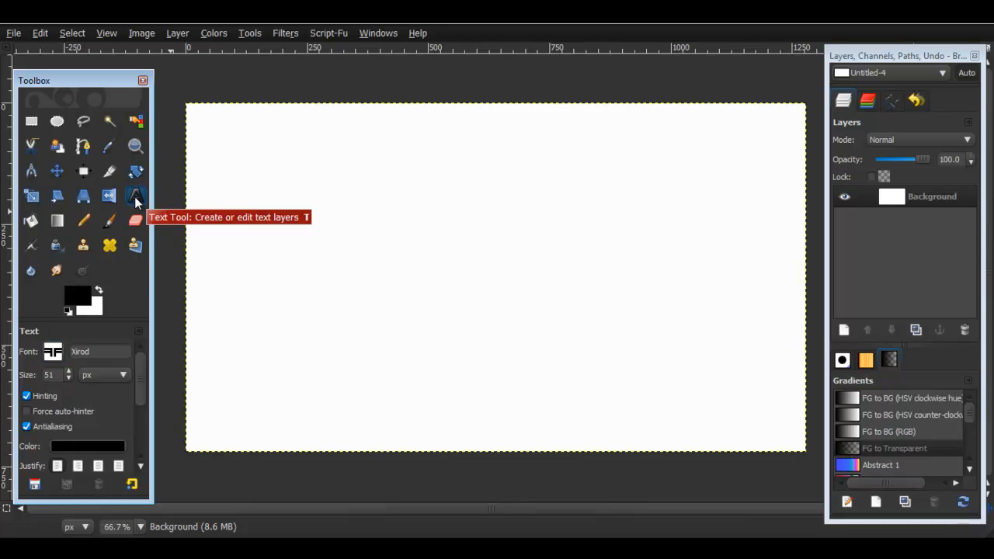
Add a large text layer reading 'tutorial' in Xirod across the upper image
drag(220, 149, 715, 355)
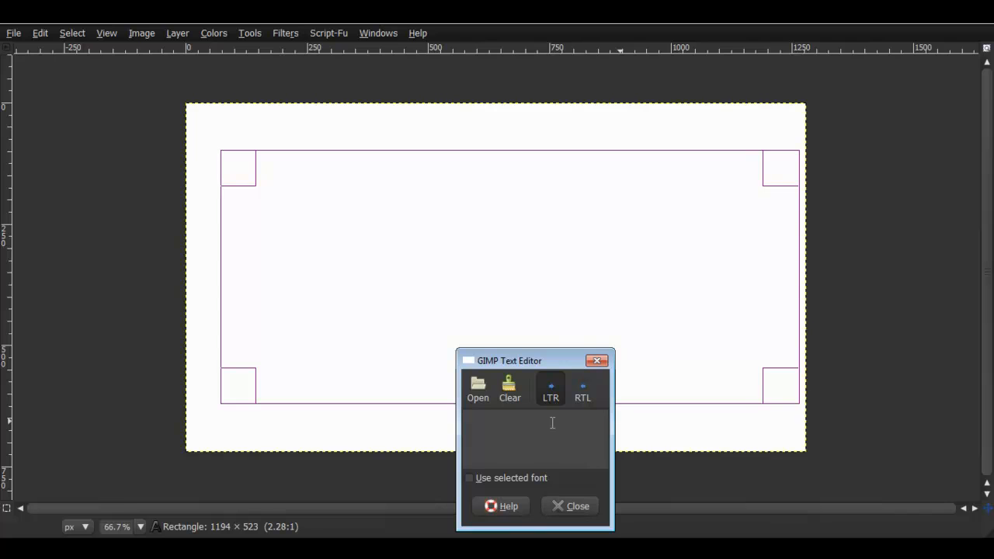
text(tutorial)
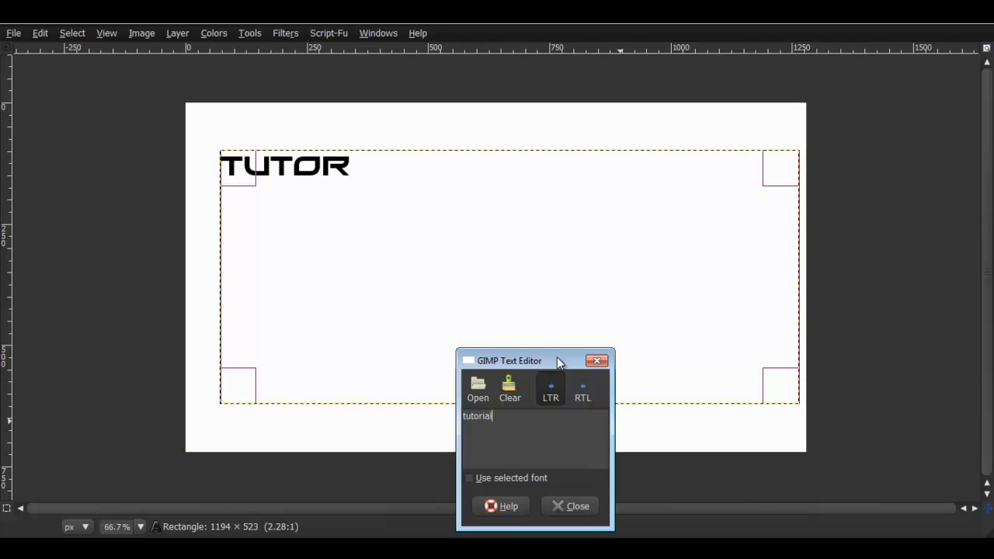
click(570, 507)
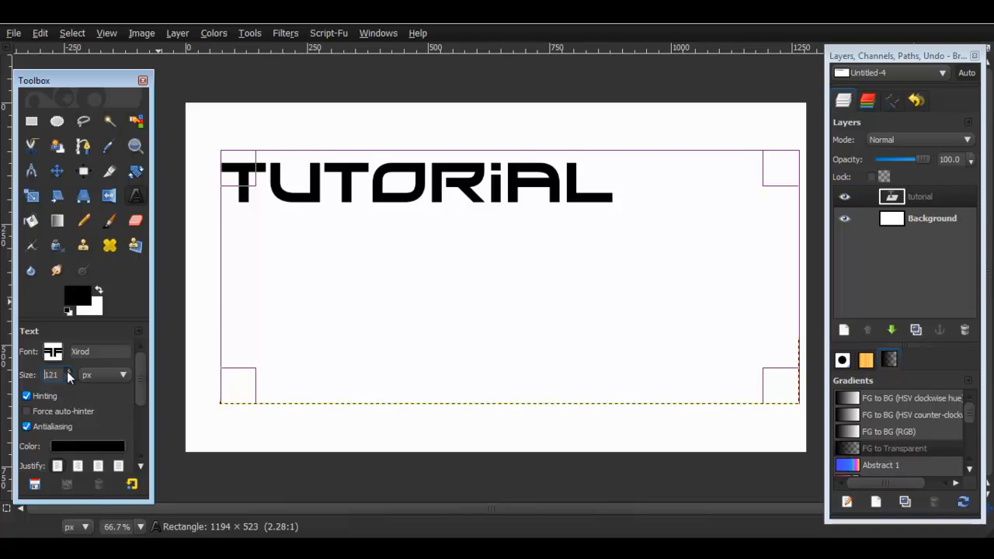
click(31, 121)
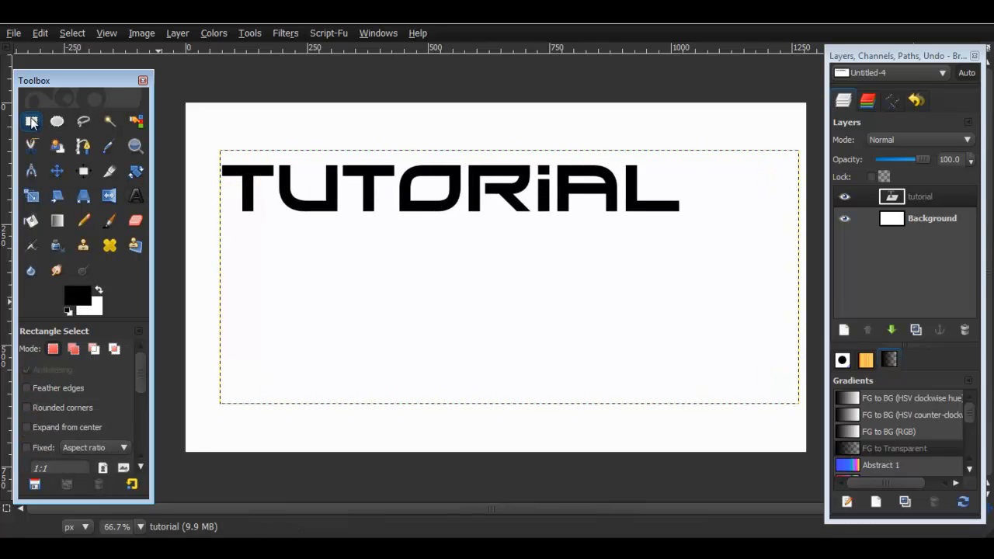
mouse_move(31, 122)
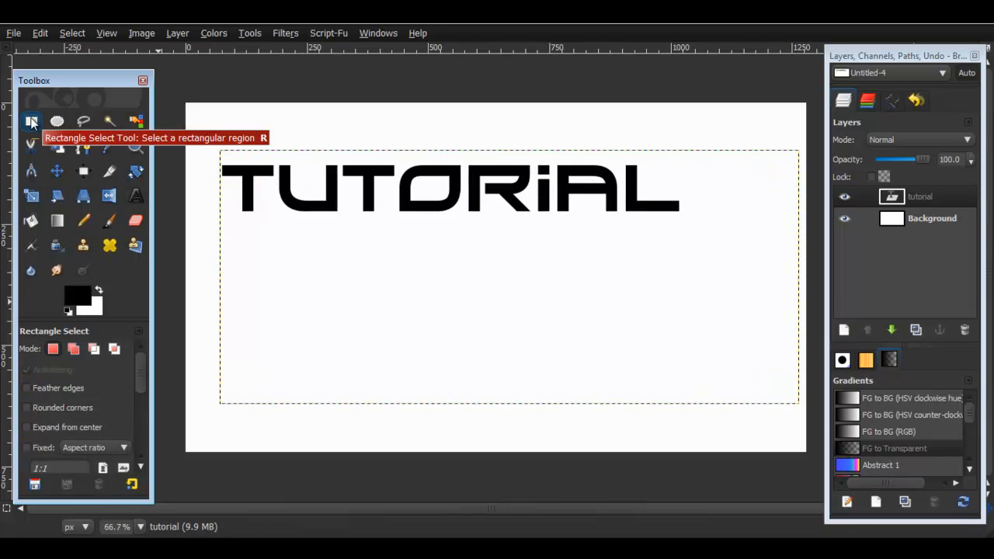
Autocrop the TUTORIAL text layer tightly around the letters via the Layer menu
click(177, 32)
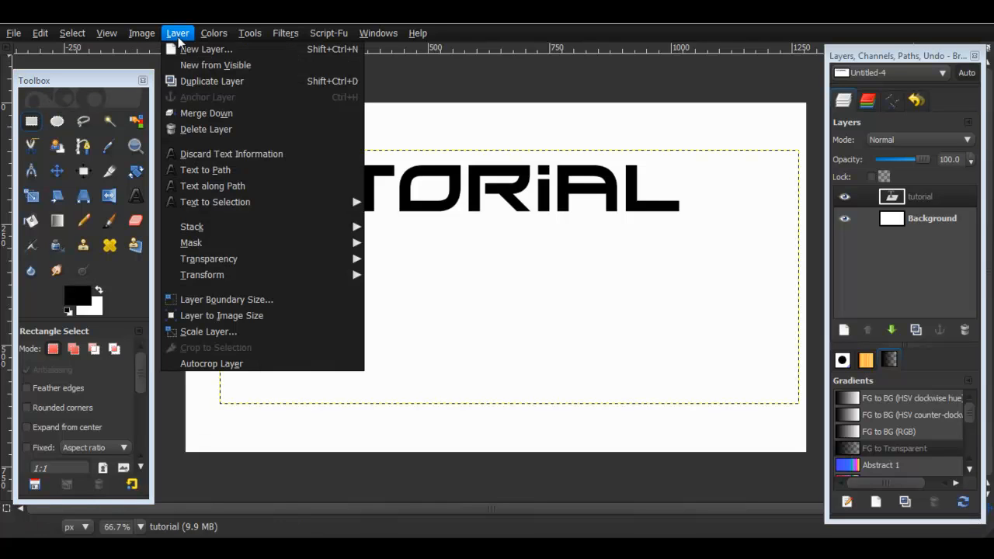
mouse_move(211, 187)
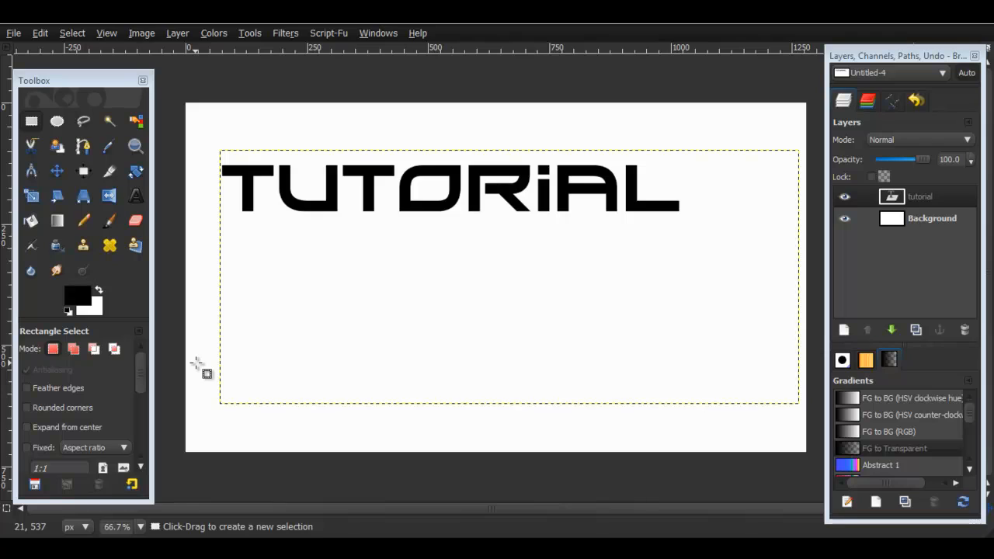
mouse_move(212, 382)
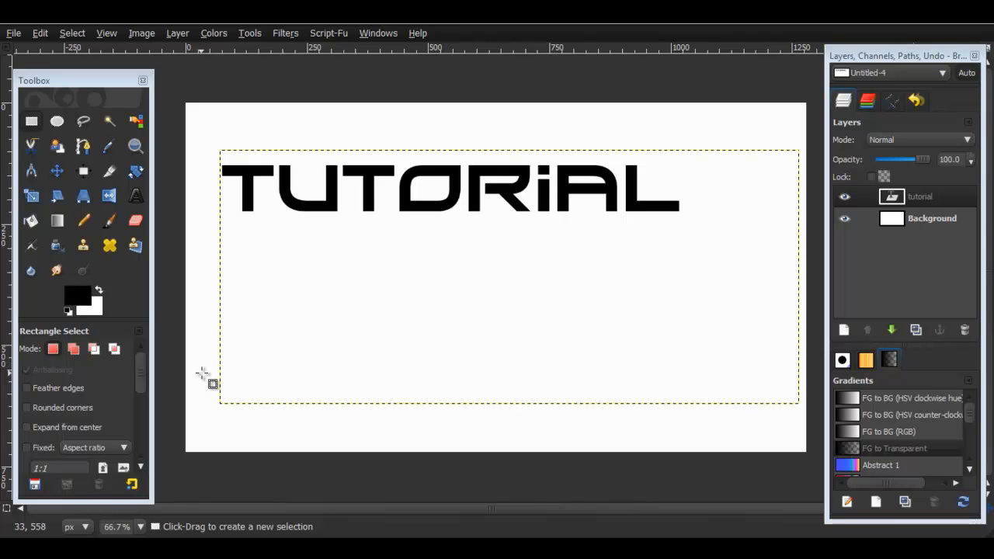
mouse_move(203, 377)
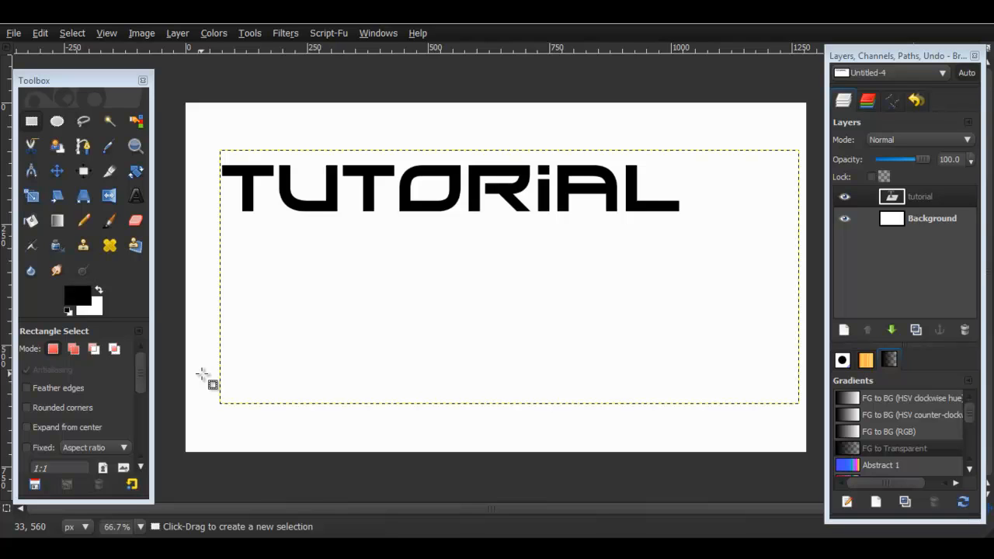
mouse_move(490, 153)
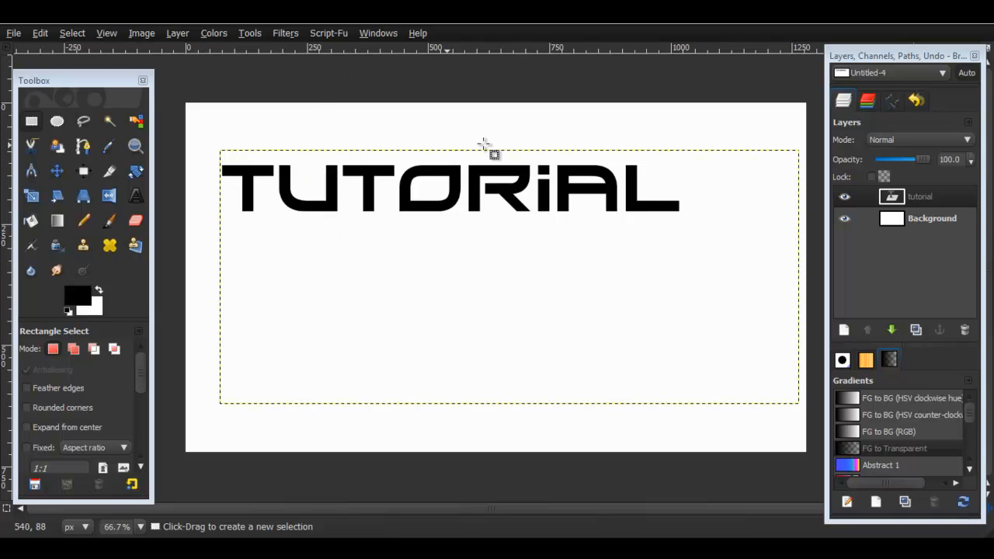
mouse_move(746, 233)
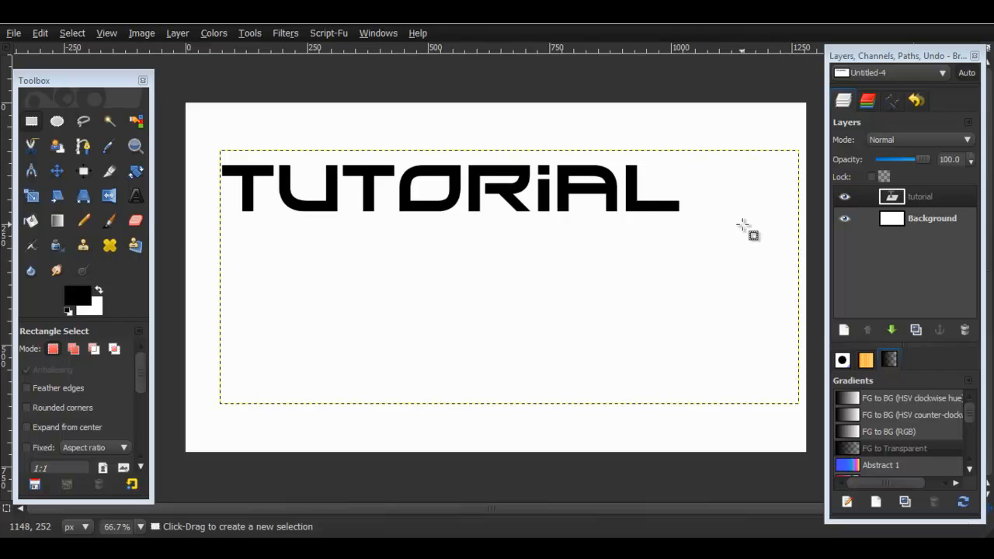
mouse_move(722, 236)
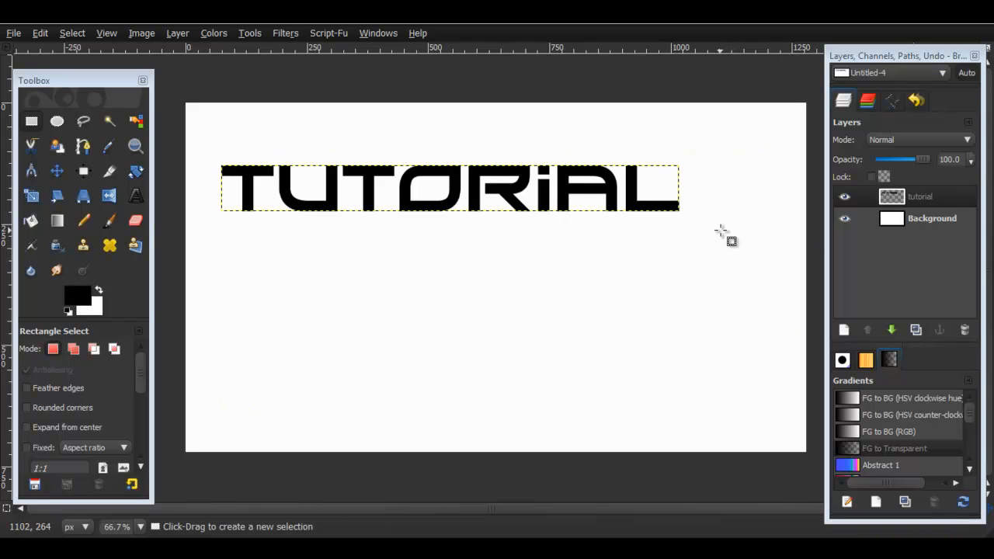
mouse_move(279, 202)
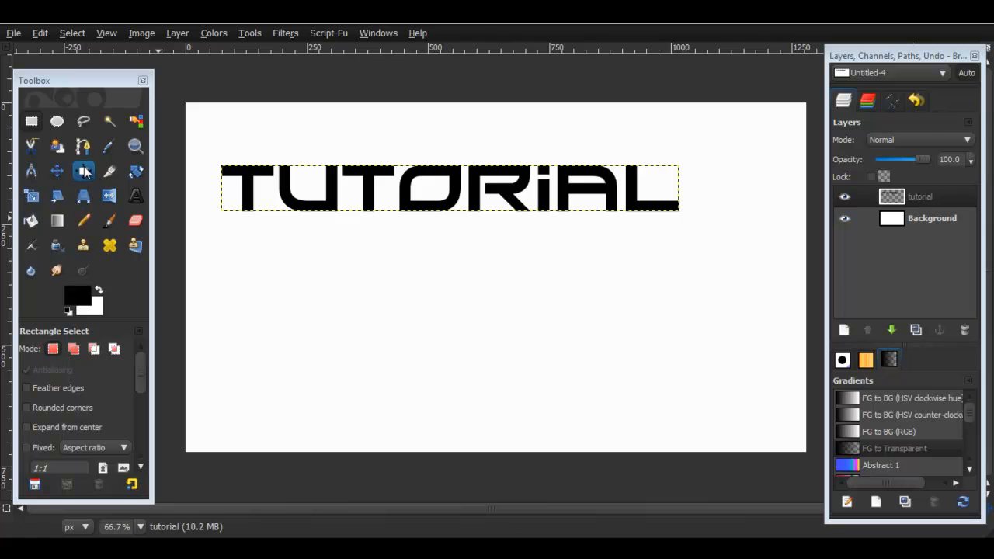
mouse_move(84, 170)
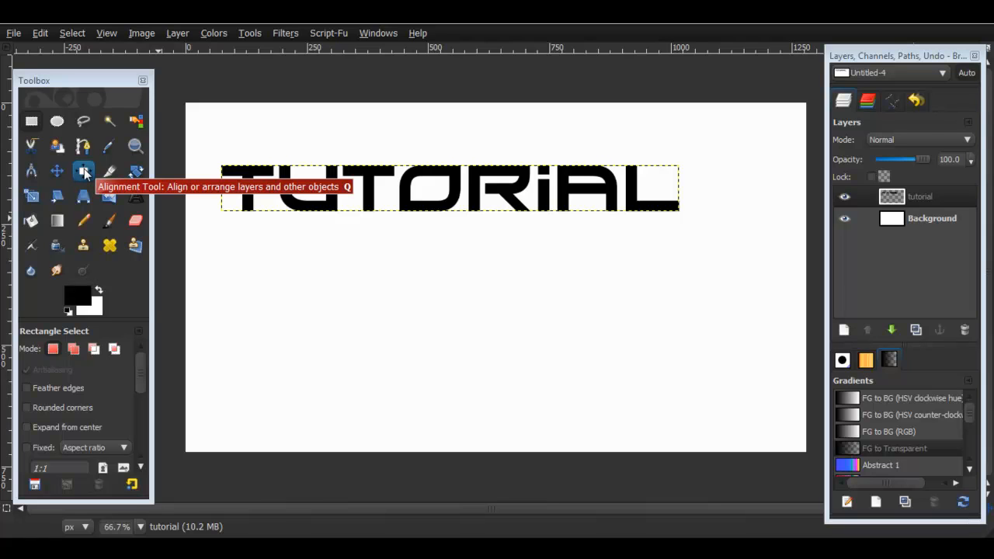
Centre the TUTORIAL text layer horizontally and vertically on the canvas with the Alignment tool
click(84, 169)
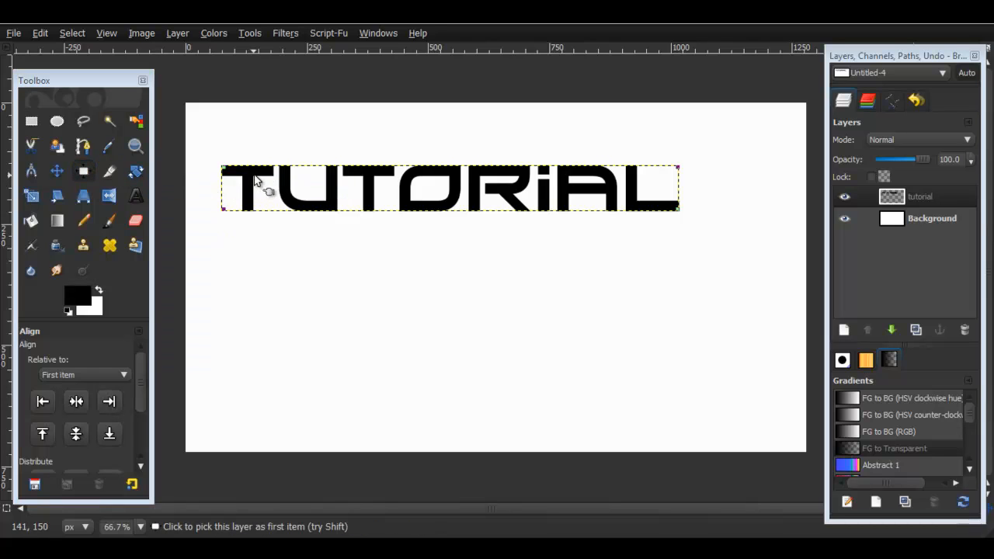
click(75, 401)
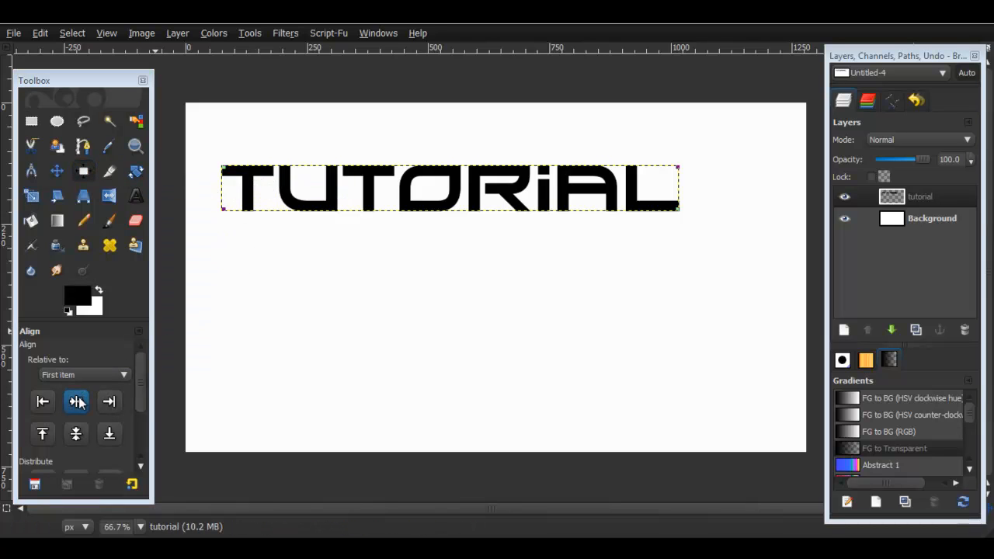
click(75, 401)
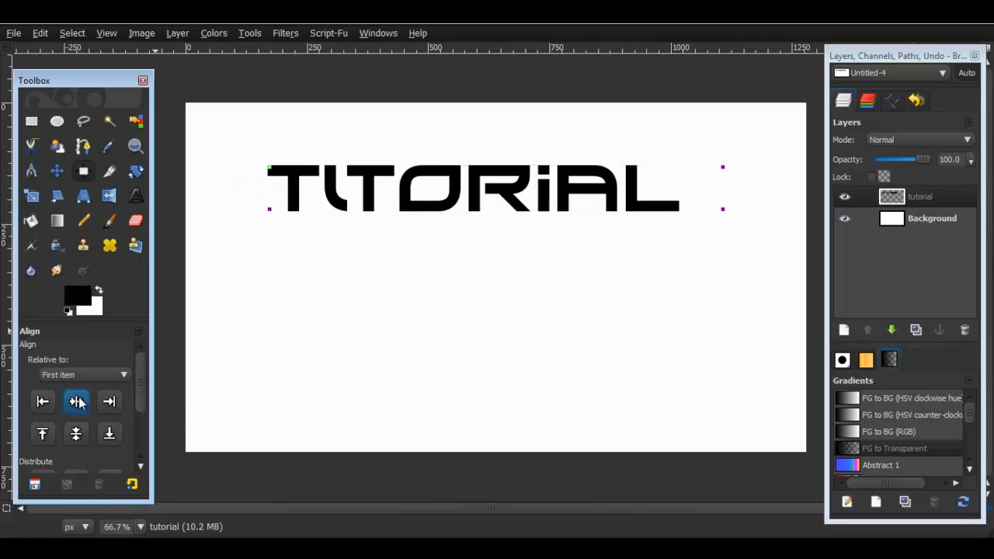
click(74, 433)
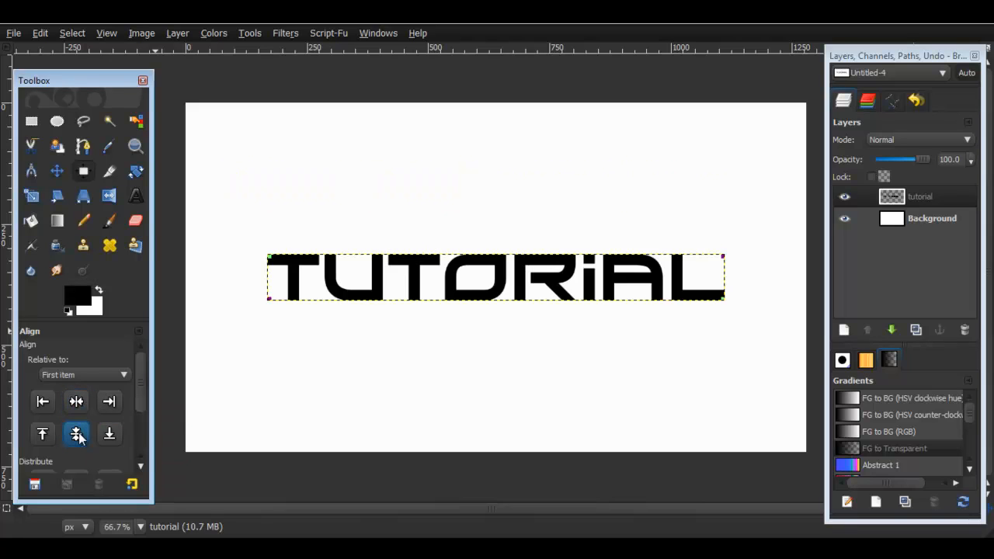
mouse_move(472, 302)
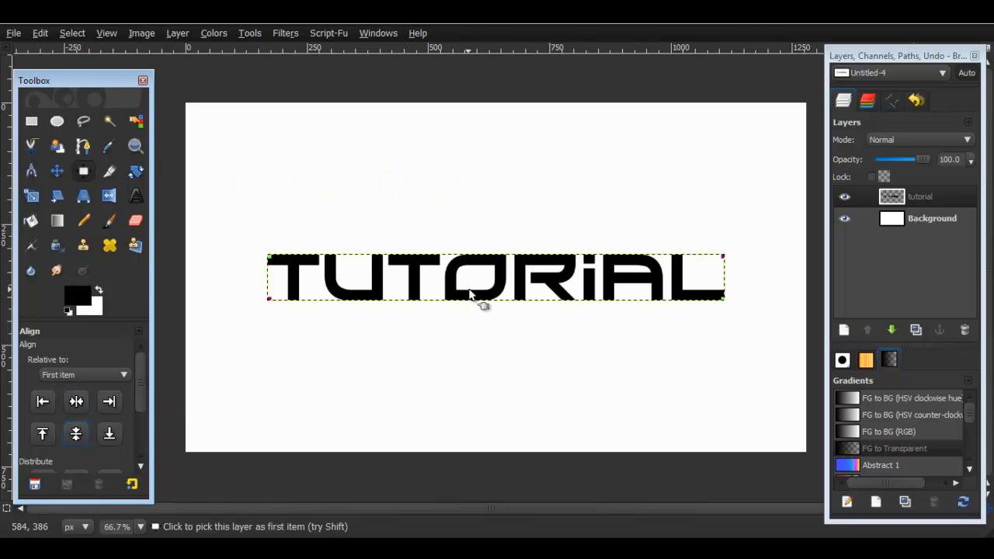
click(932, 217)
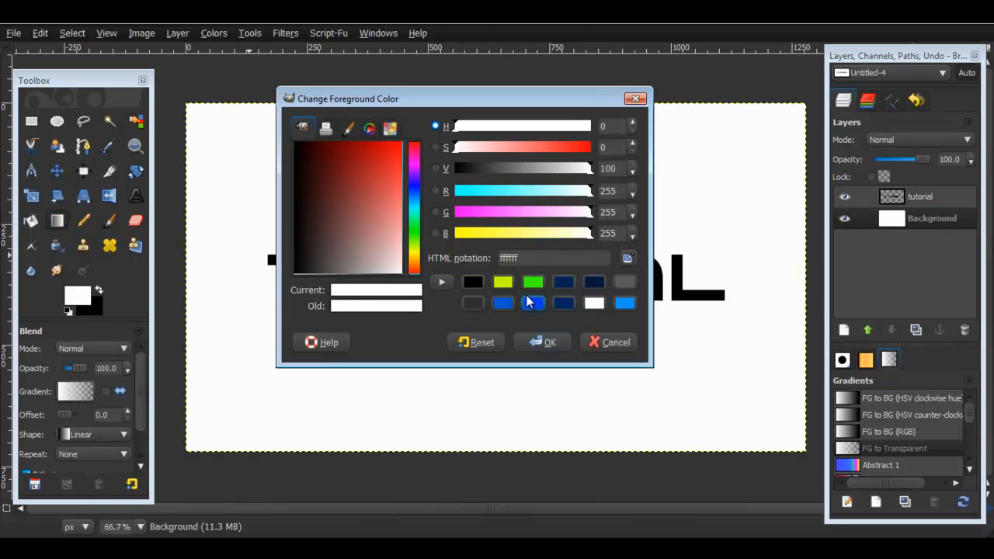
Fill the background with a radial lime-green gradient brightest at the centre
click(550, 341)
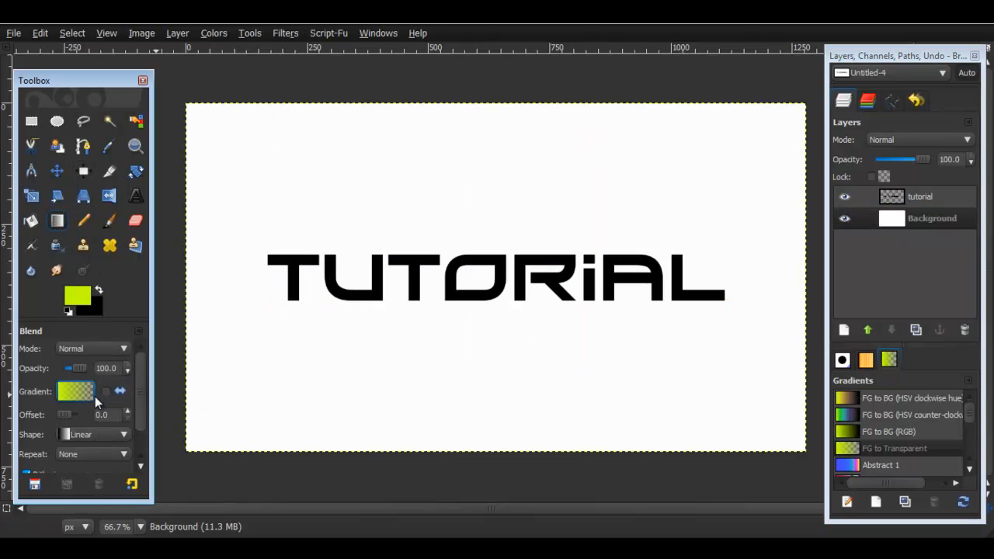
click(93, 435)
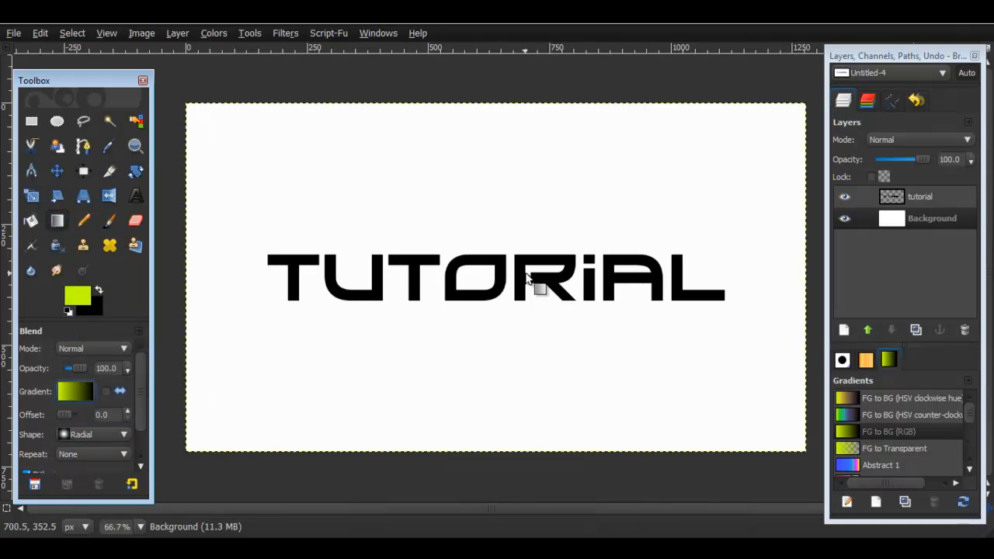
drag(541, 292, 463, 256)
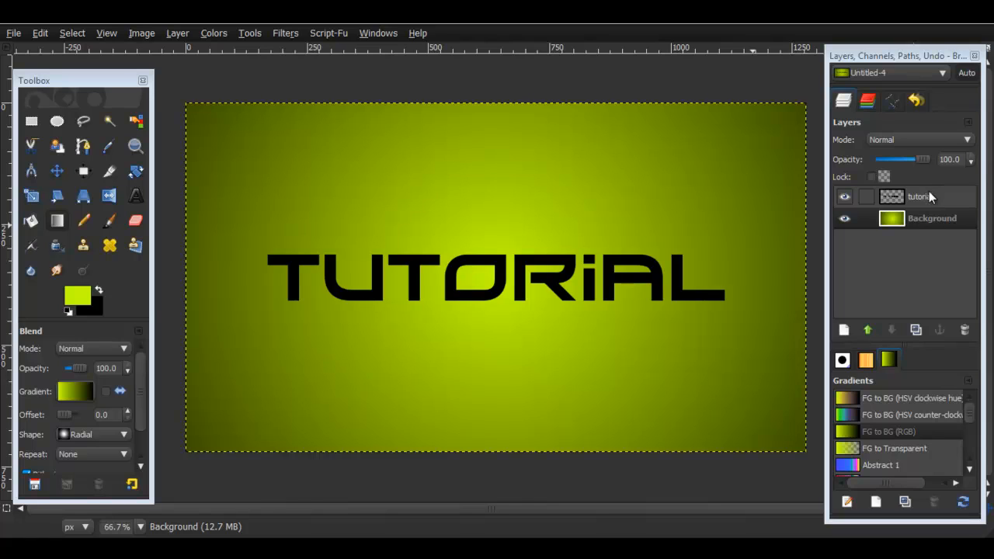
mouse_move(924, 195)
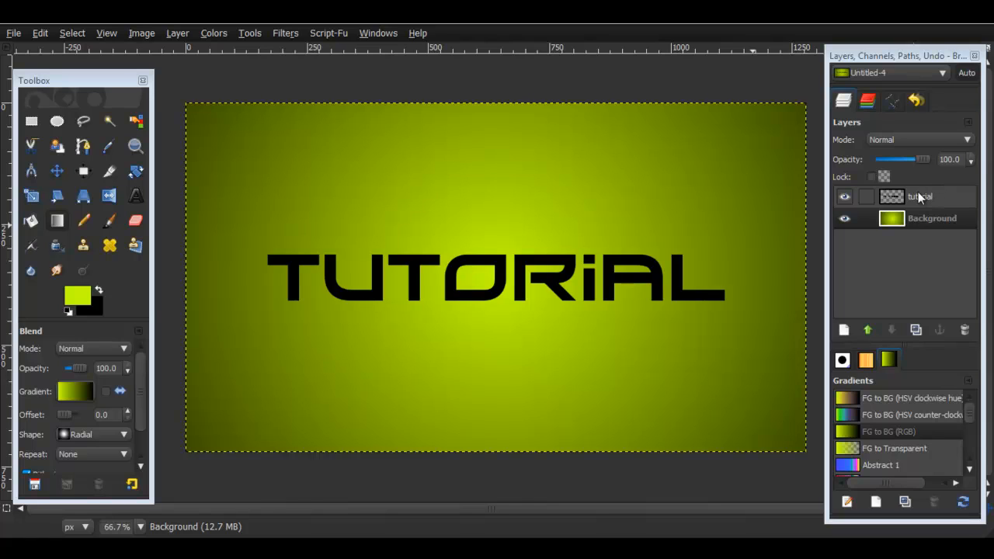
Select the letter shapes via Alpha to Selection and fill them with a linear dark-to-green gradient
click(920, 195)
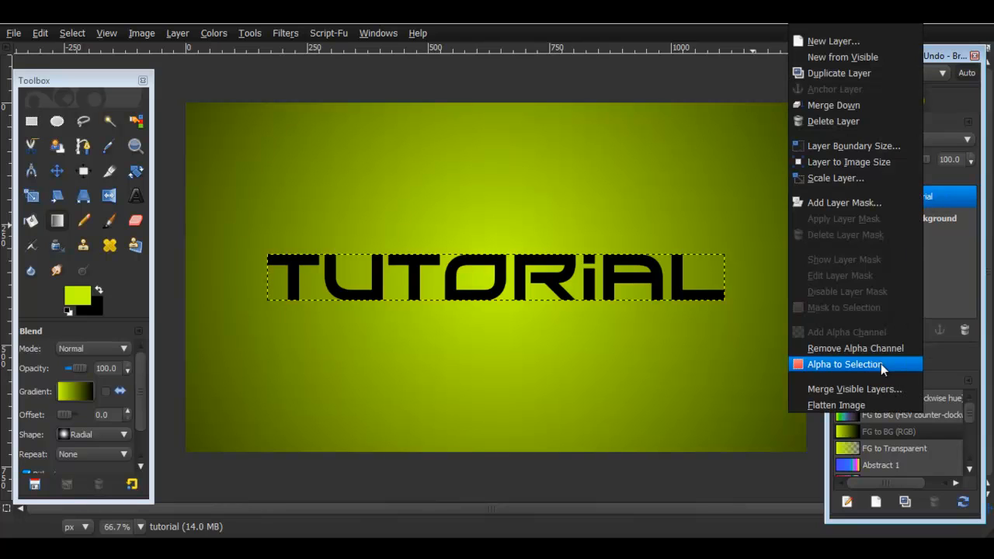
click(845, 363)
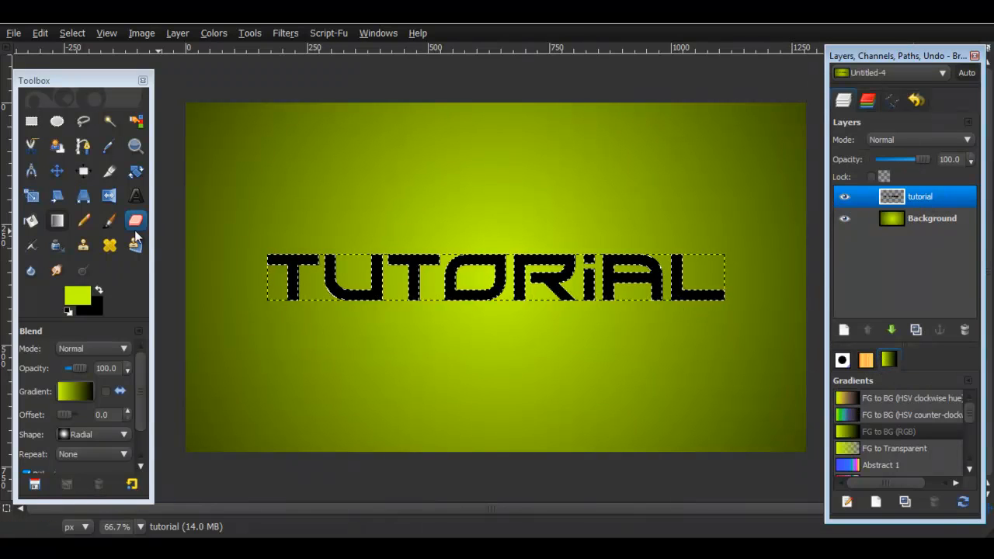
click(98, 290)
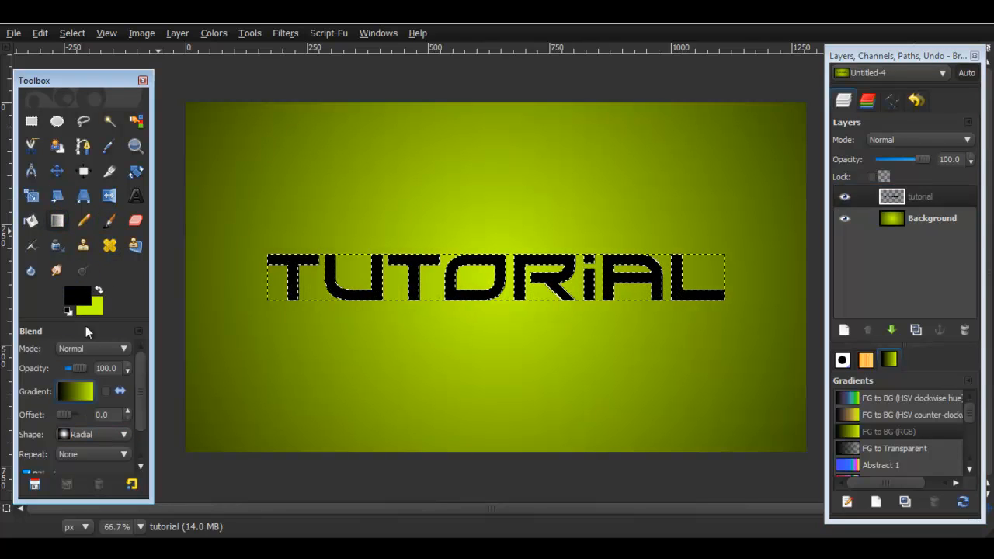
click(123, 435)
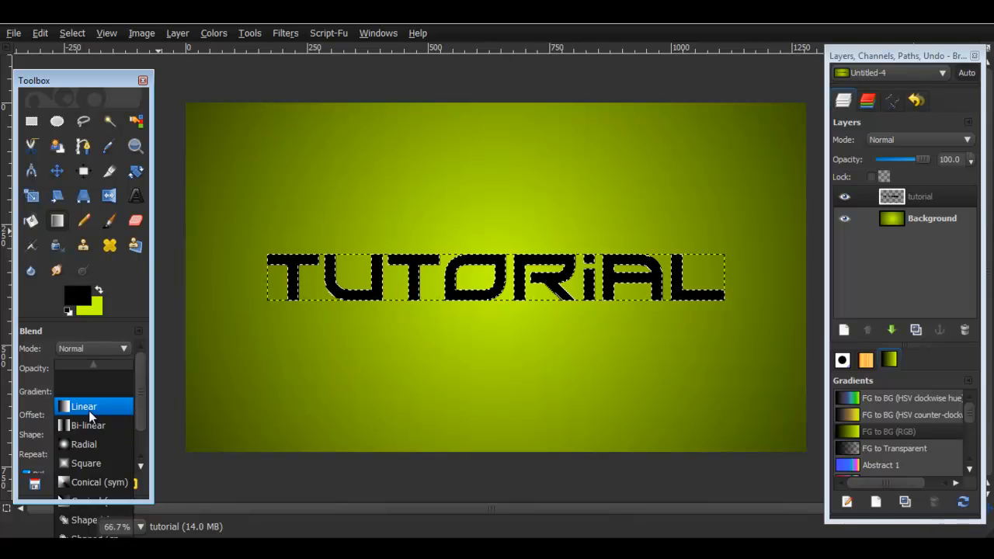
click(84, 407)
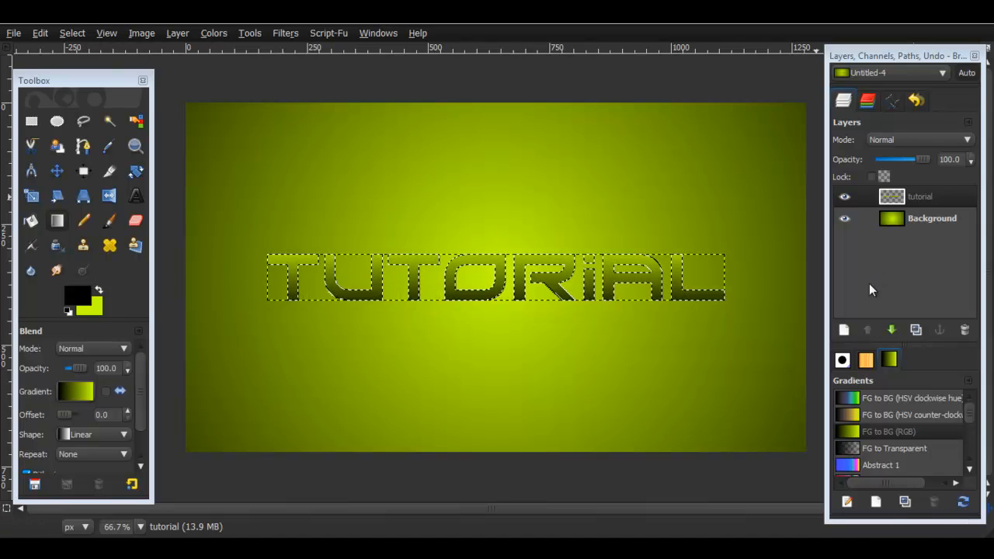
click(932, 217)
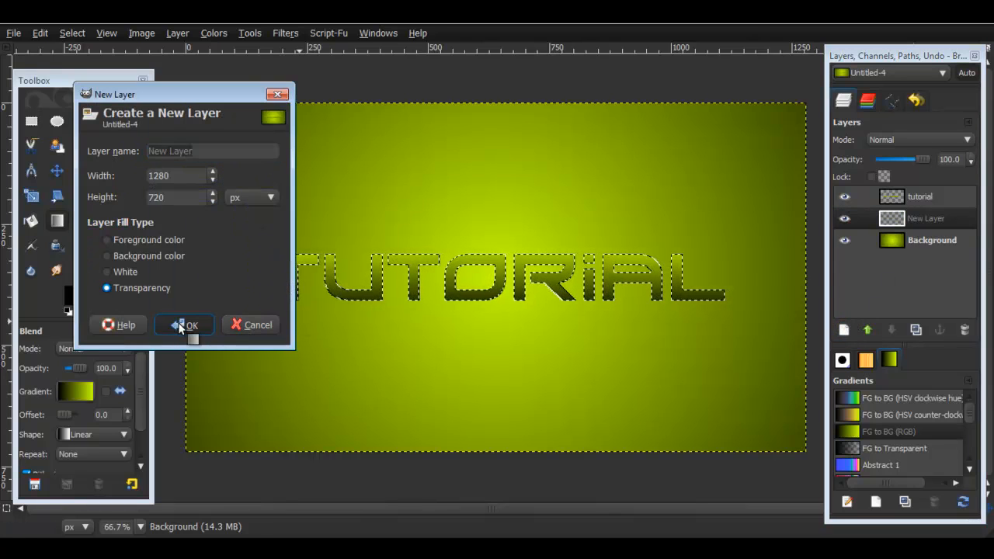
Add a new transparent layer and grow the letter selection outward
click(187, 325)
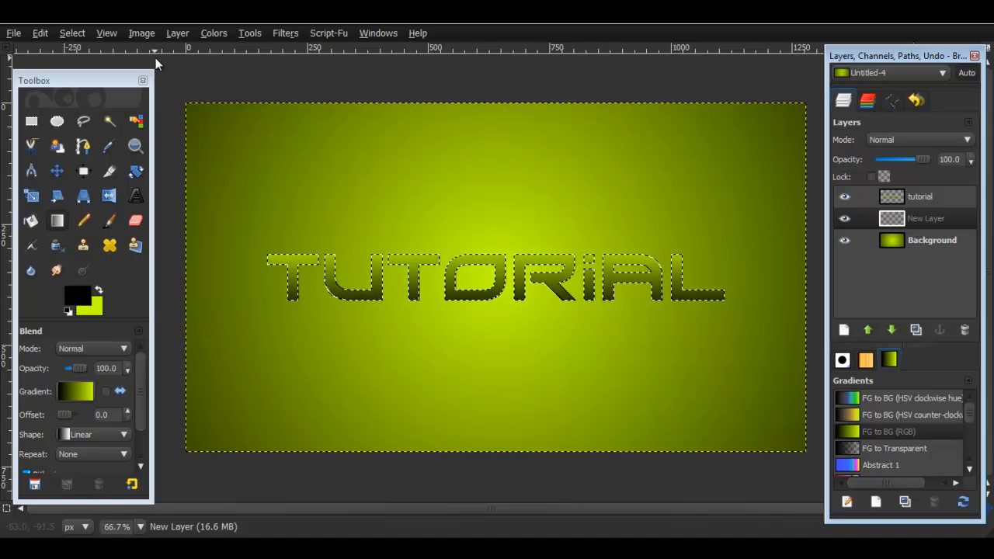
click(72, 33)
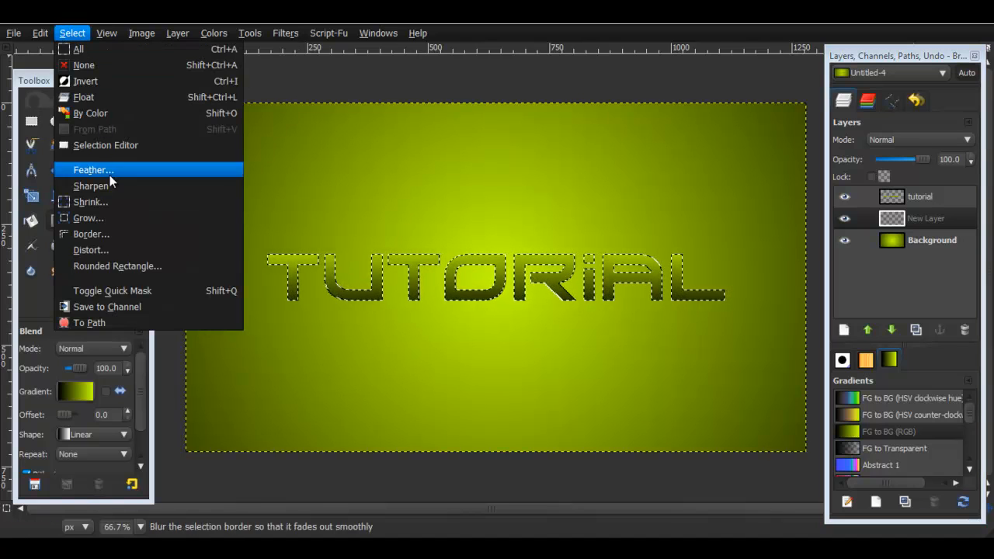
click(87, 217)
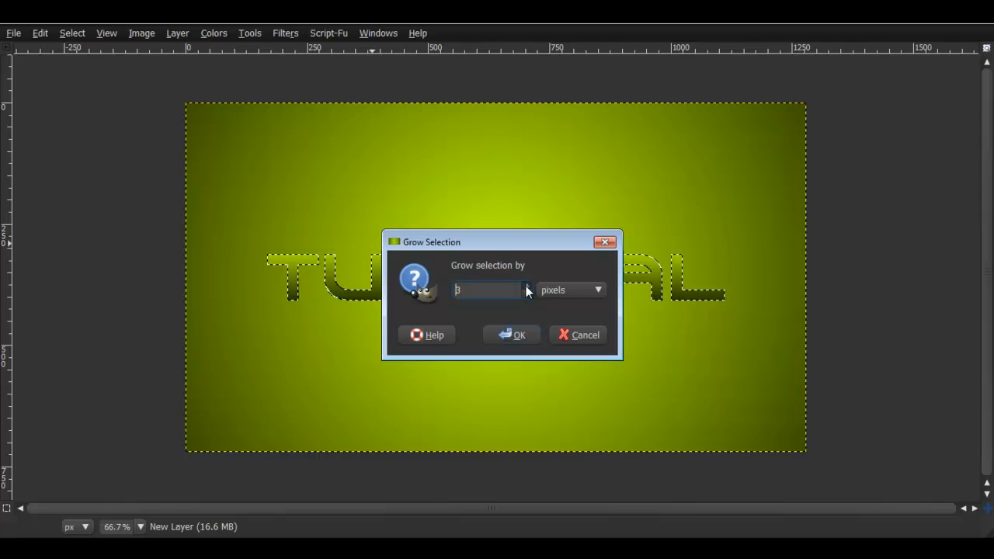
click(511, 335)
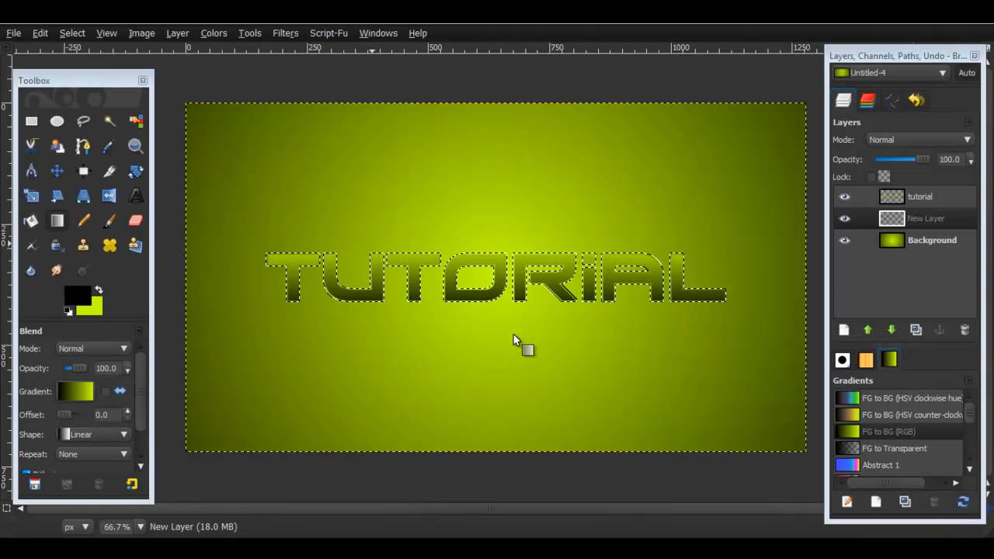
Fill the grown selection with white to form an outline around the letters
click(32, 220)
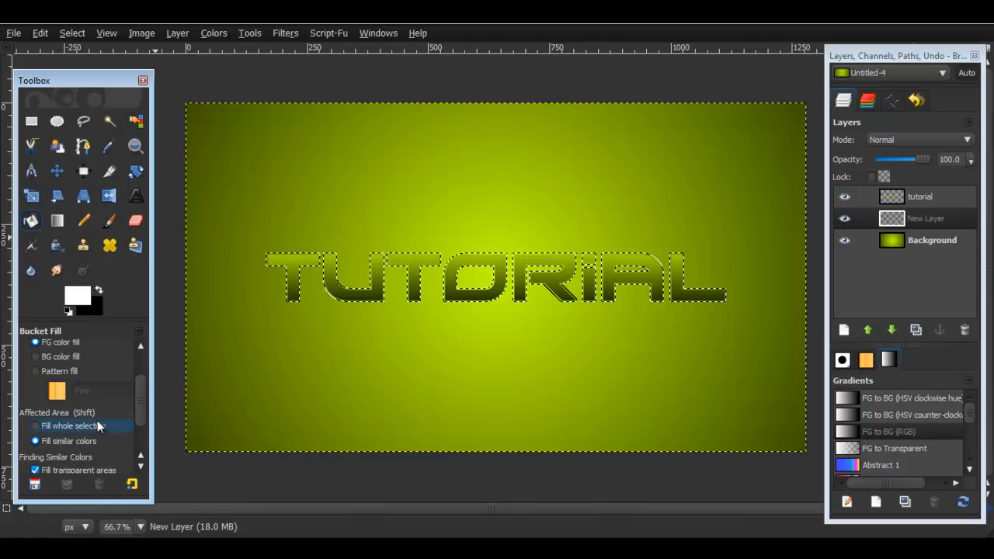
click(34, 425)
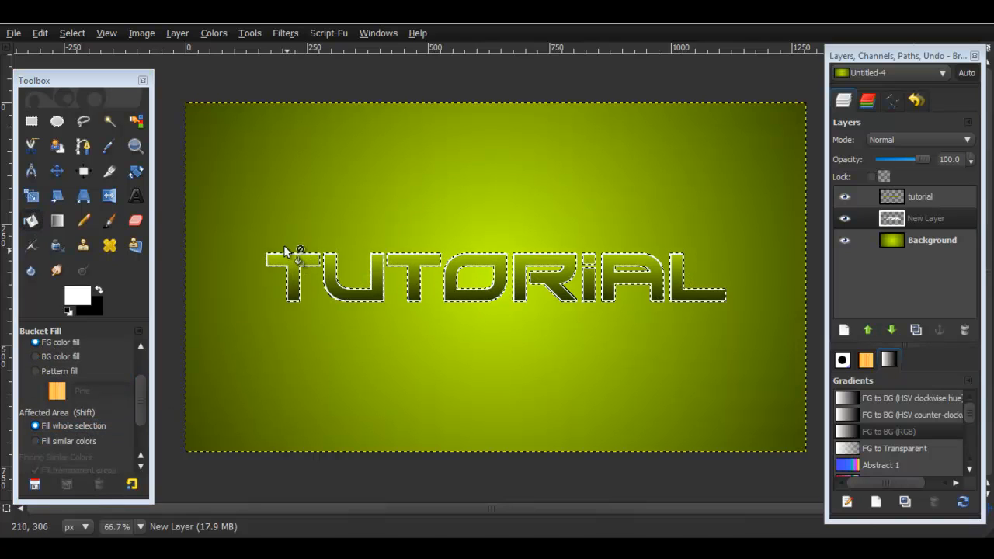
click(71, 33)
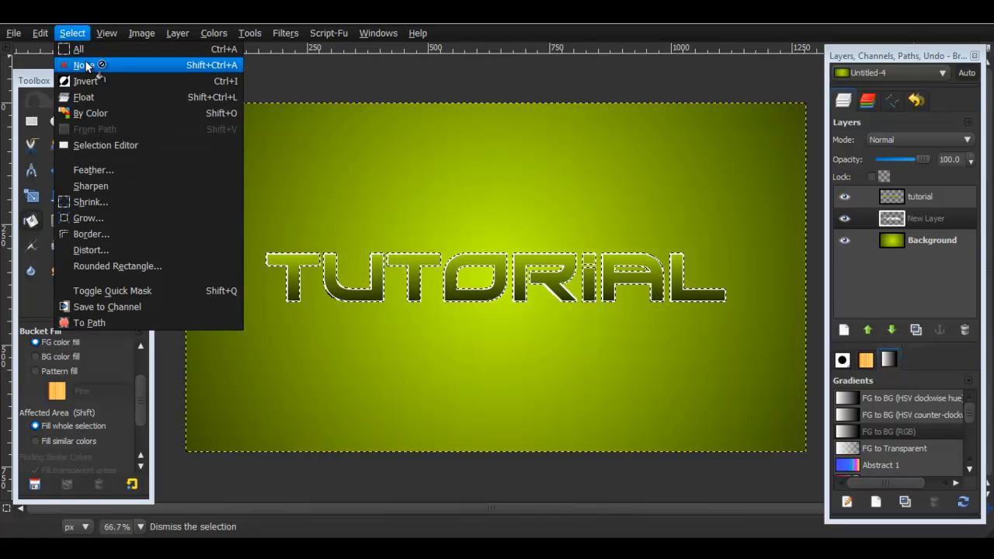
Deselect, then apply Script-Fu Inner Shadow to the TUTORIAL text layer at default settings
click(81, 66)
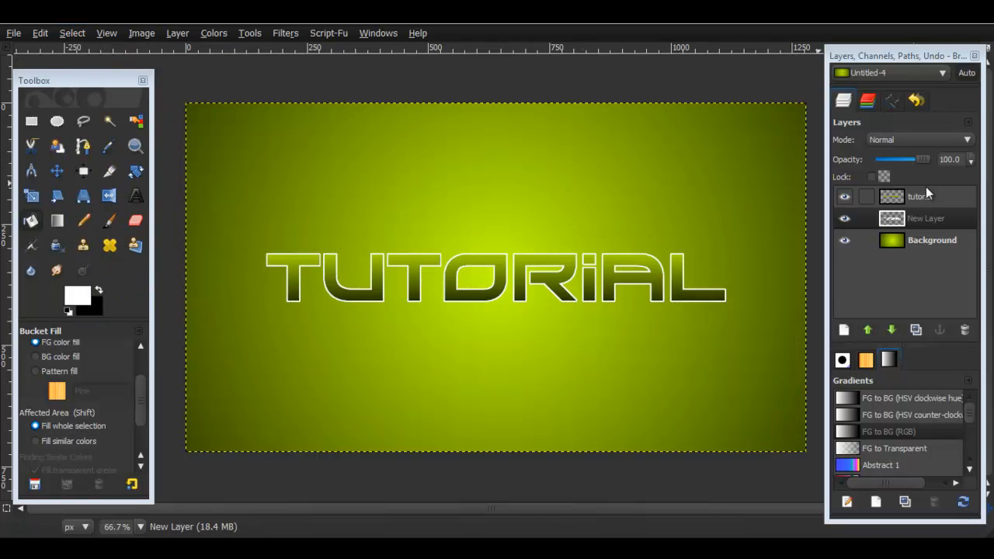
click(920, 195)
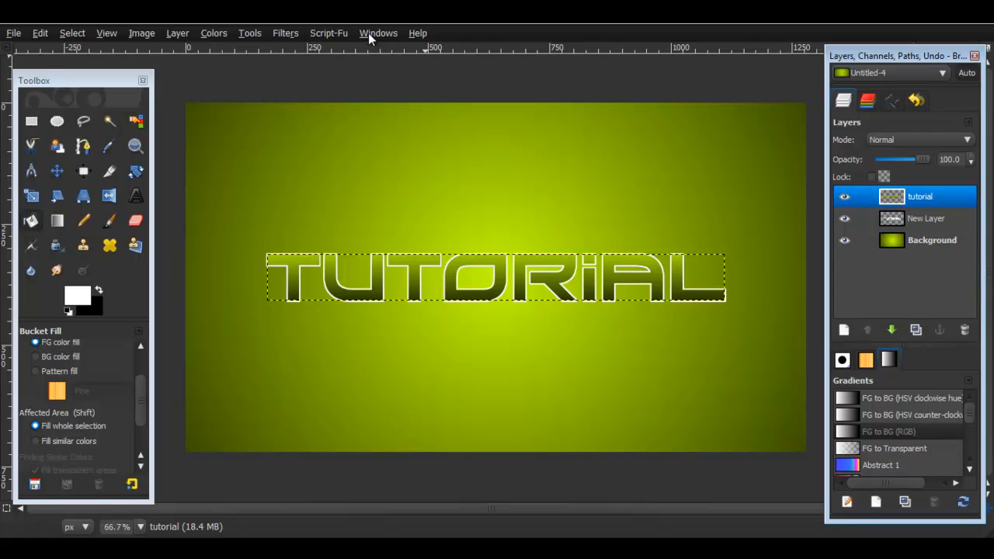
click(329, 33)
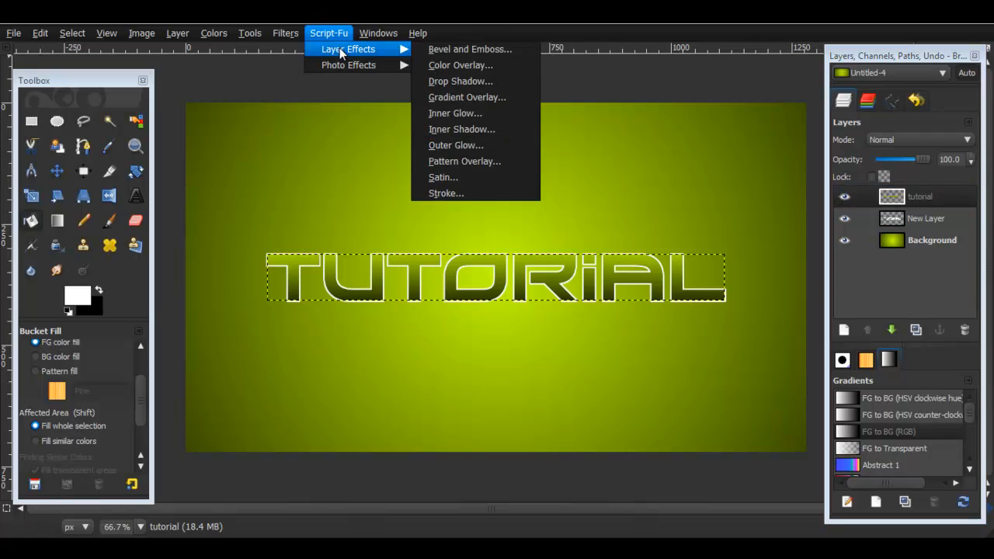
click(461, 129)
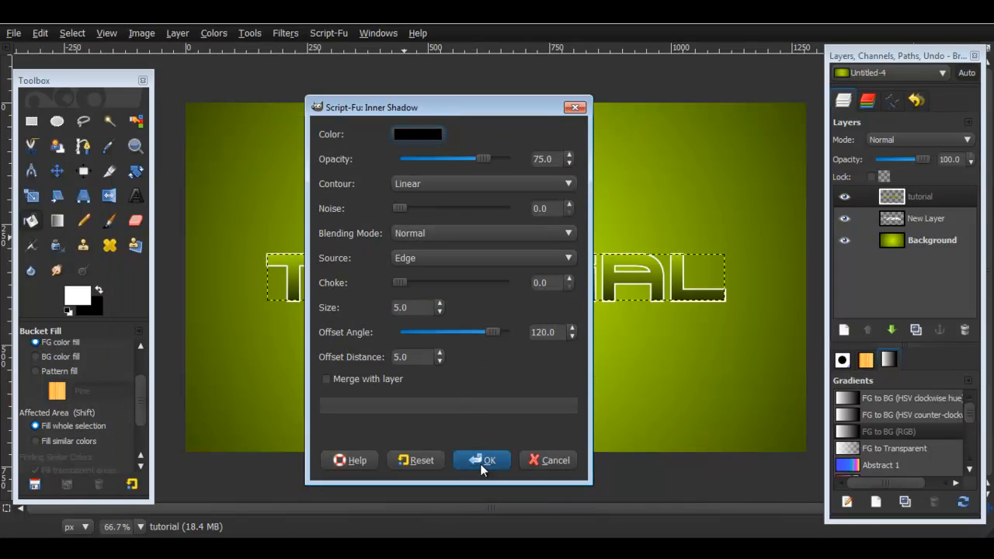
click(482, 460)
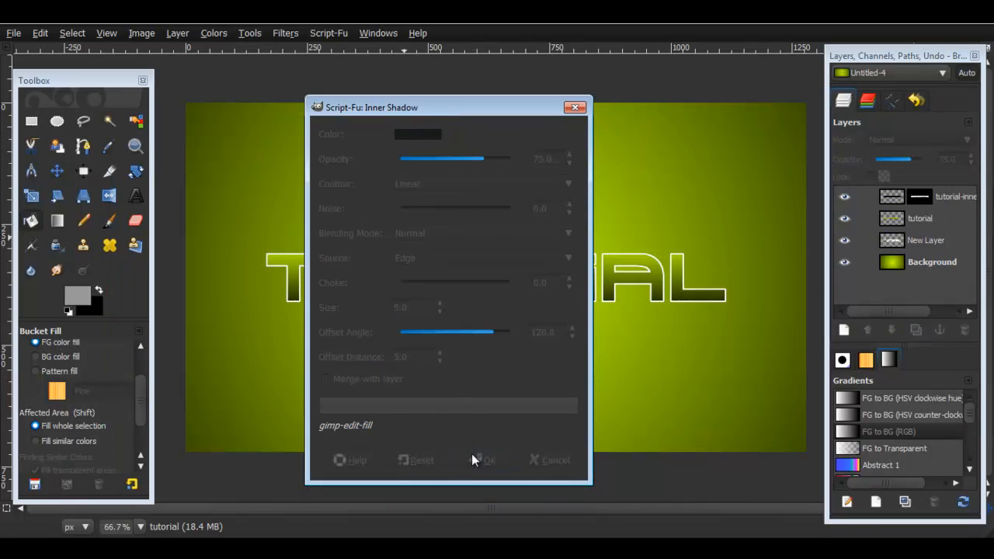
click(483, 460)
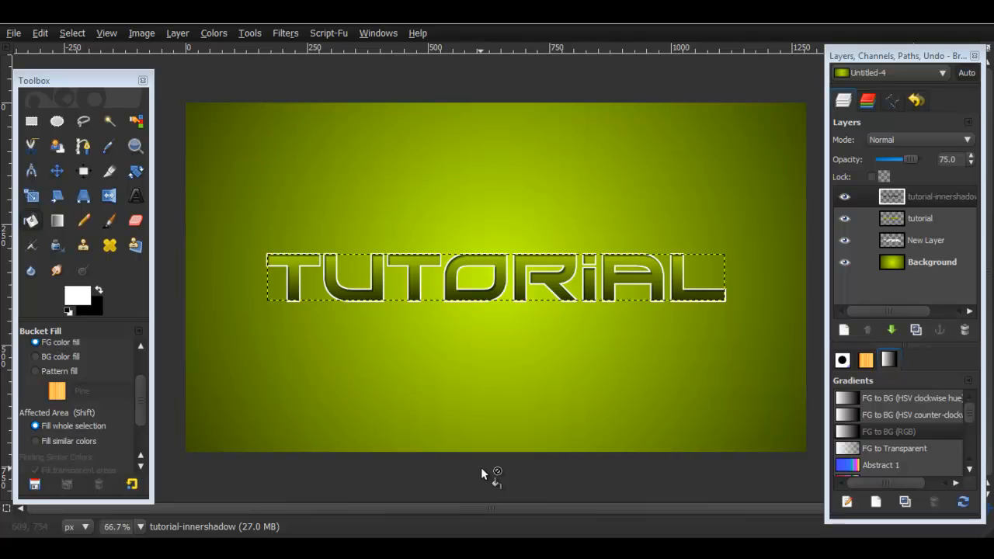
mouse_move(396, 282)
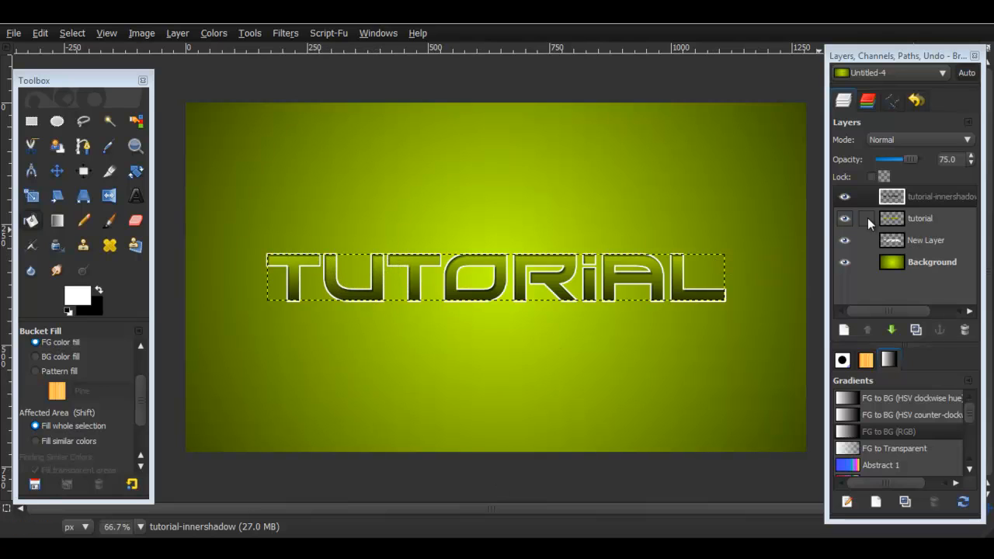
click(924, 239)
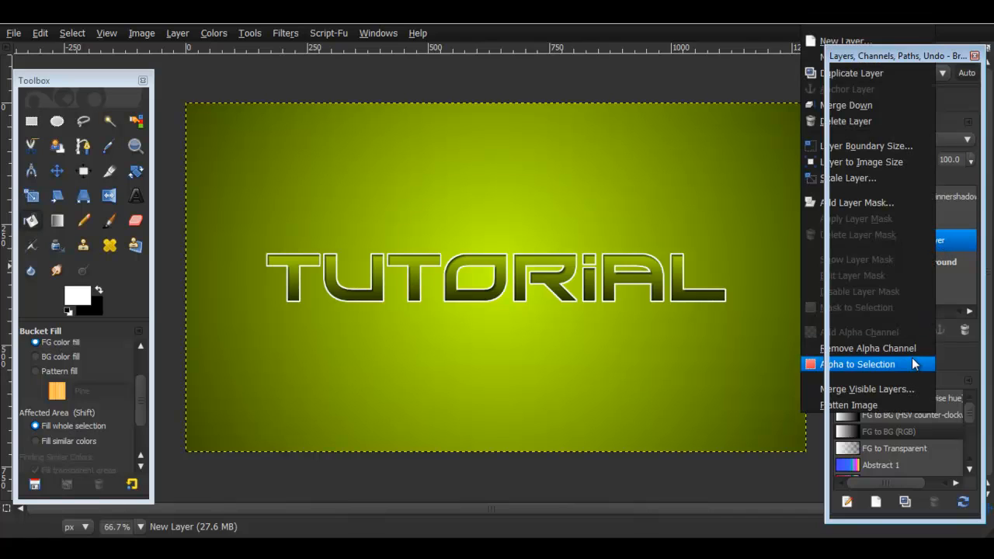
Select the outline layer's shape and add another transparent layer above it
click(858, 363)
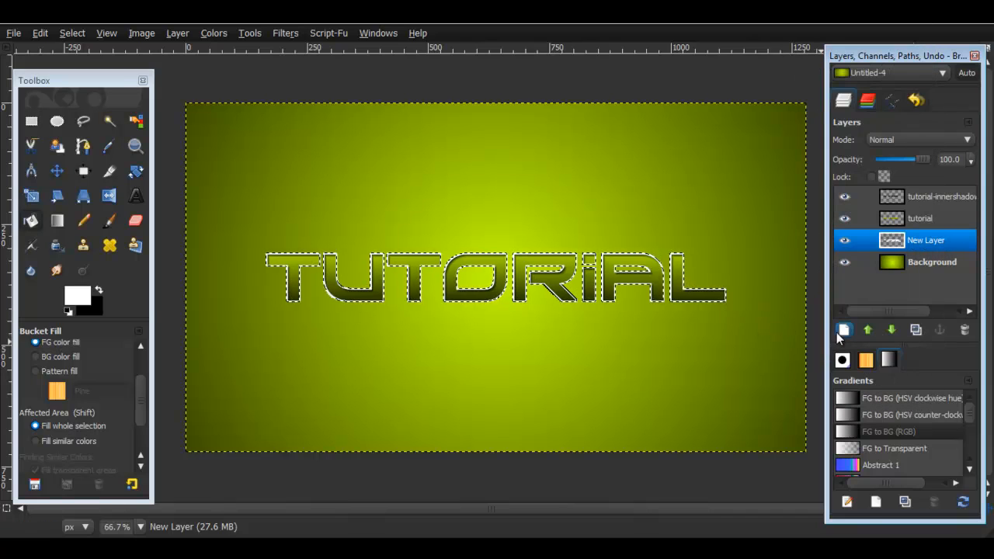
click(844, 329)
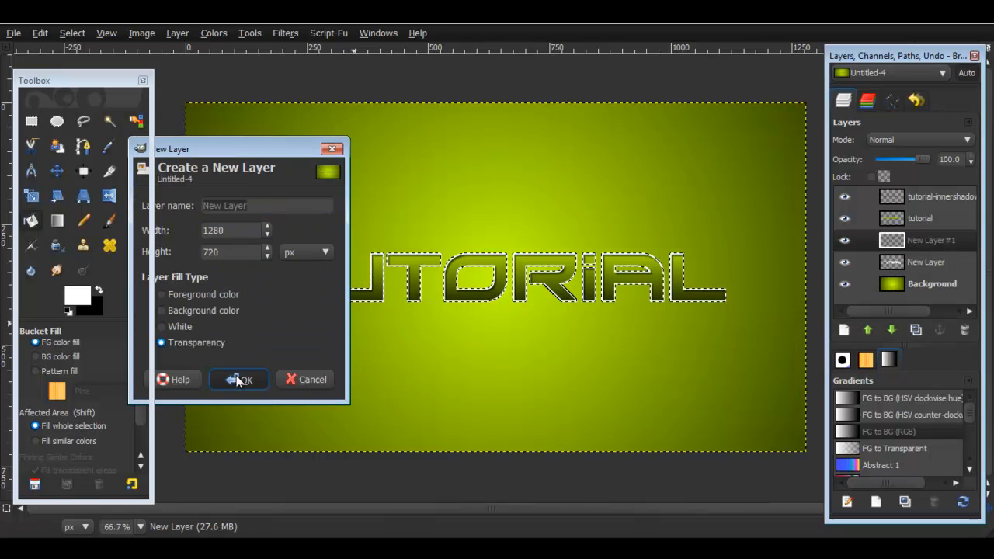
click(239, 379)
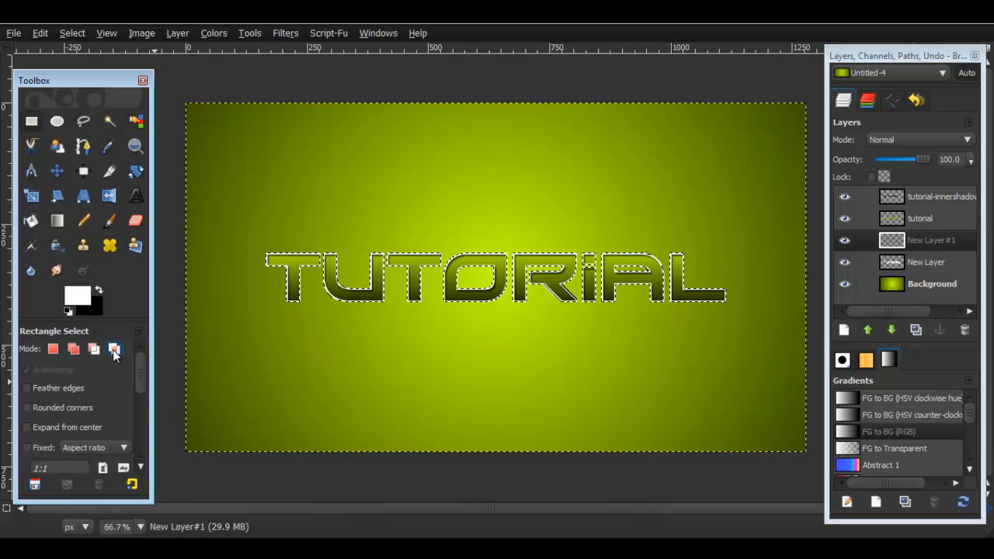
Intersect the selection with a rectangle over the lower half, ready for a glossy gradient
click(114, 348)
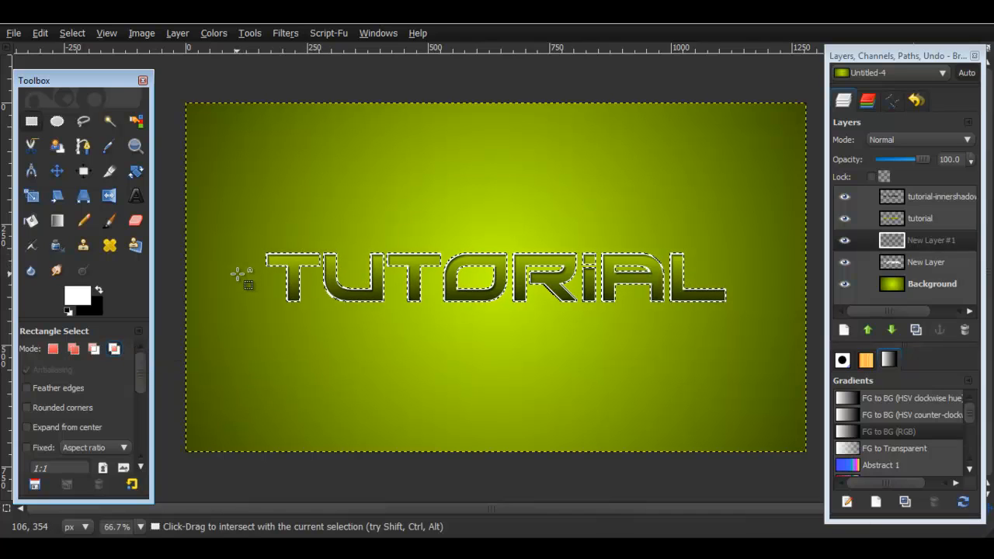
drag(241, 273, 743, 360)
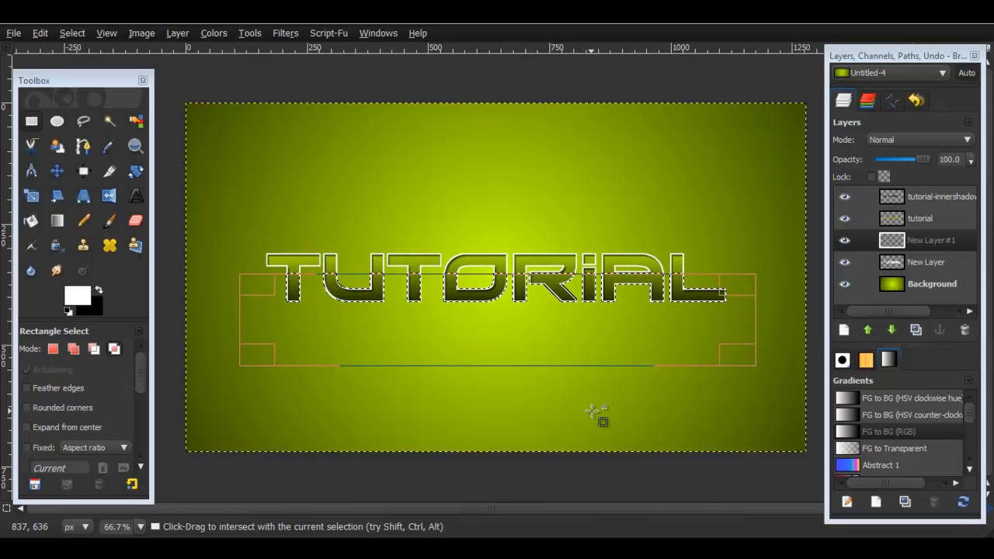
click(59, 221)
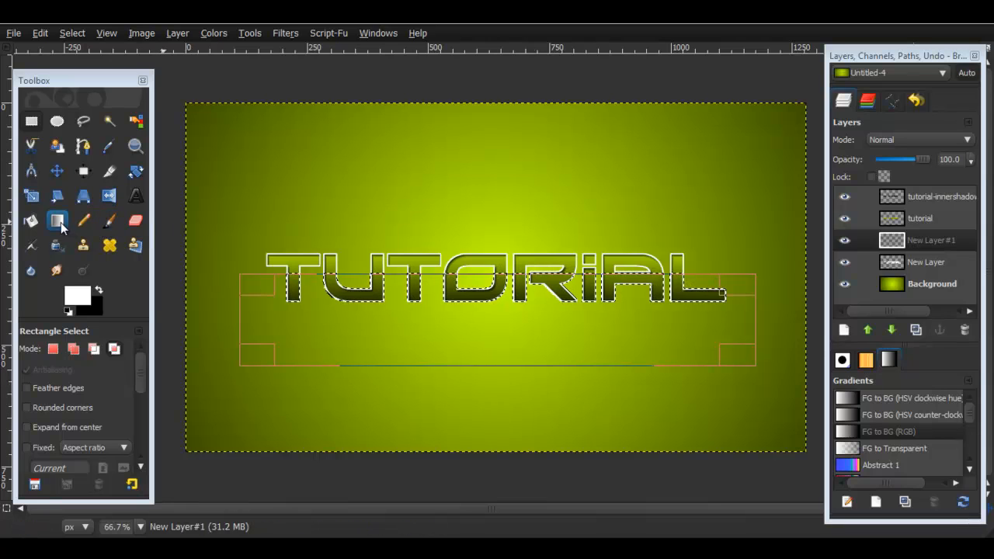
click(56, 221)
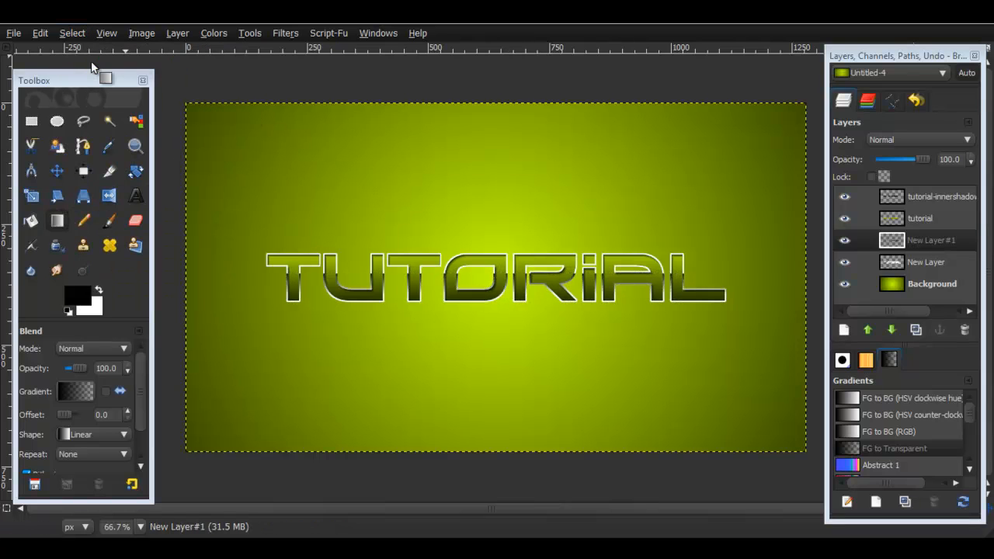
mouse_move(480, 304)
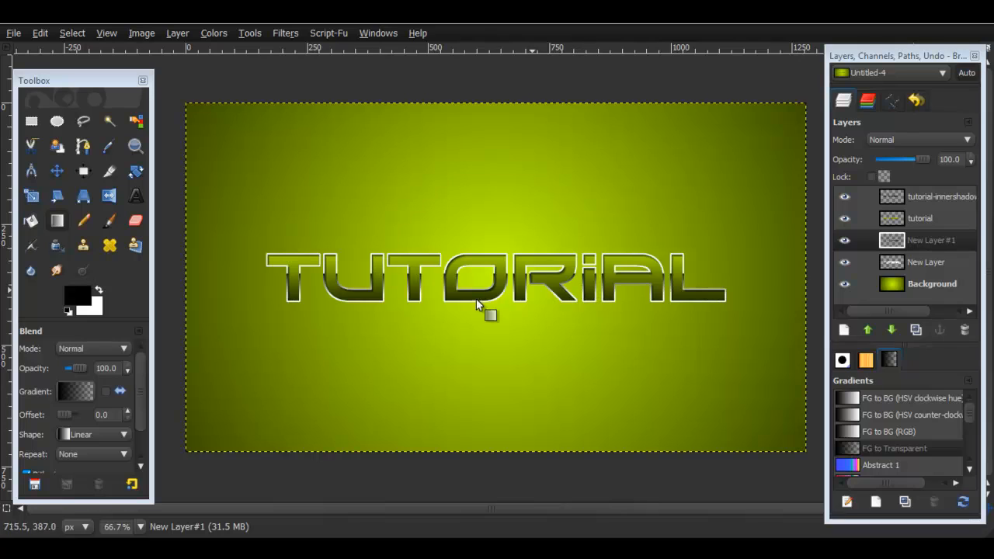
mouse_move(892, 330)
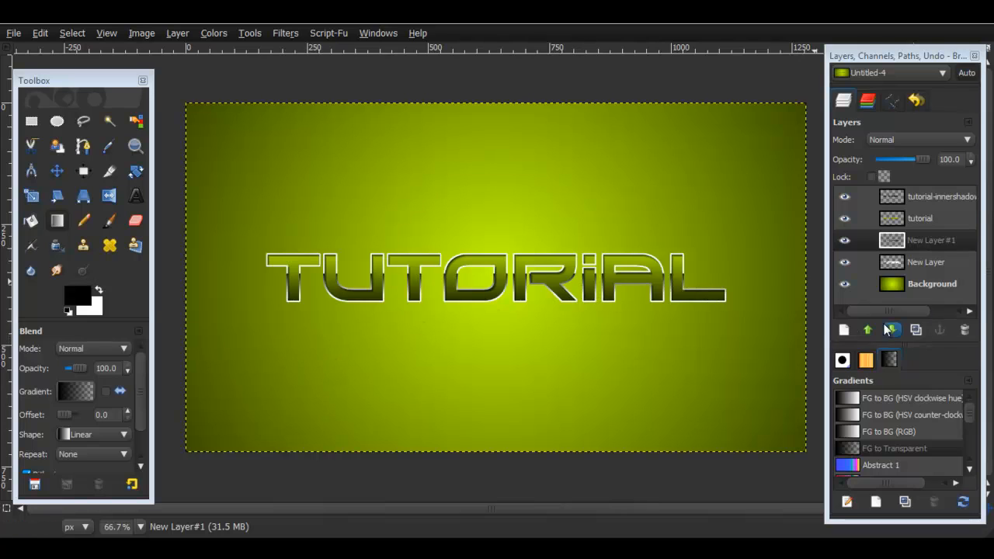
Lower the gloss gradient layer's opacity to about 57.6% and select the outline layer
drag(928, 158, 916, 158)
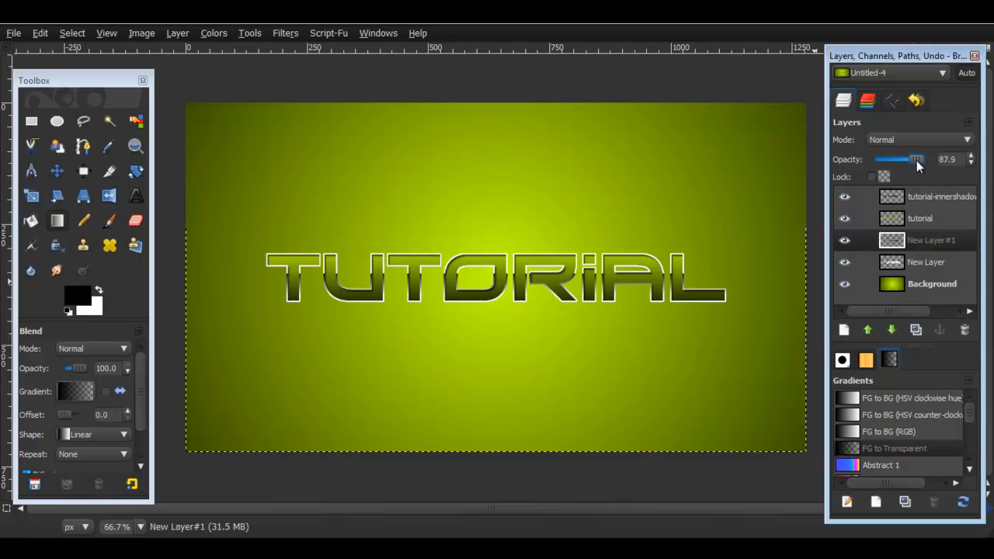
drag(916, 158, 904, 158)
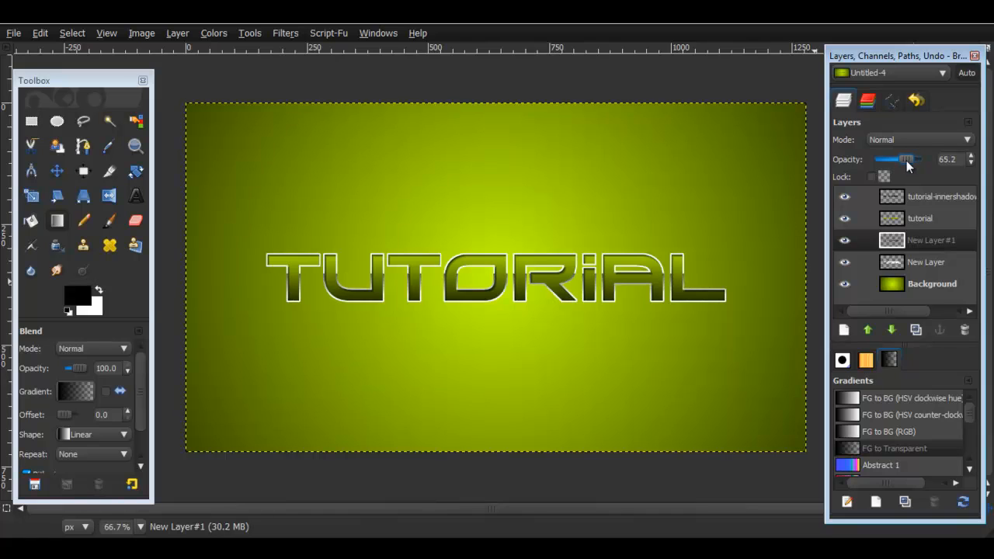
drag(907, 158, 897, 158)
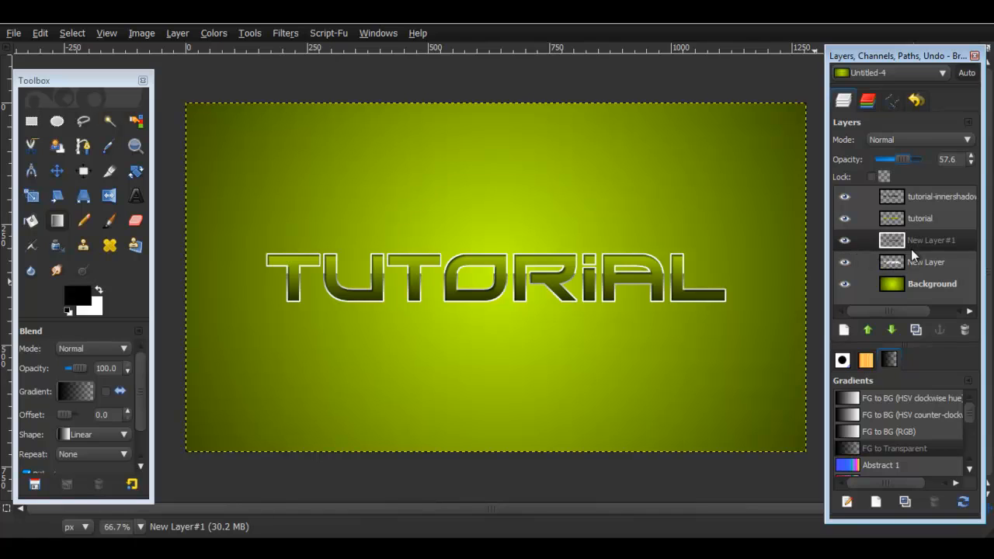
click(926, 261)
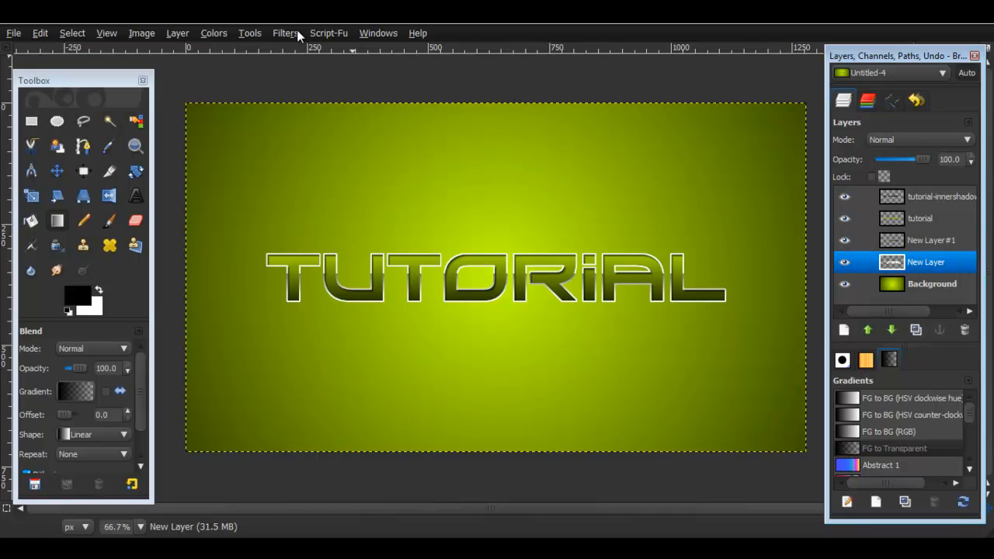
Add a Drop Shadow with Offset X/Y 0 and blur 15 beneath the text layers
click(286, 33)
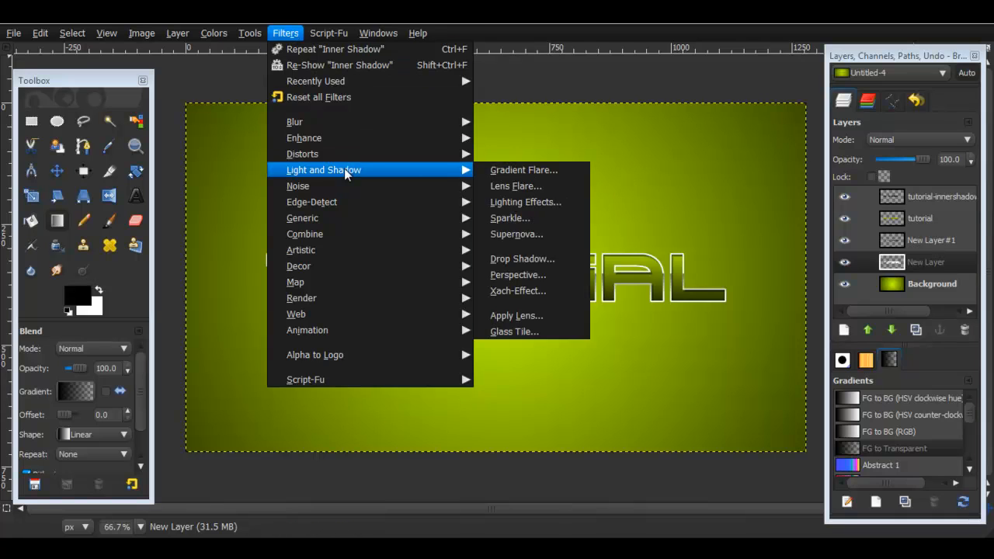
click(522, 258)
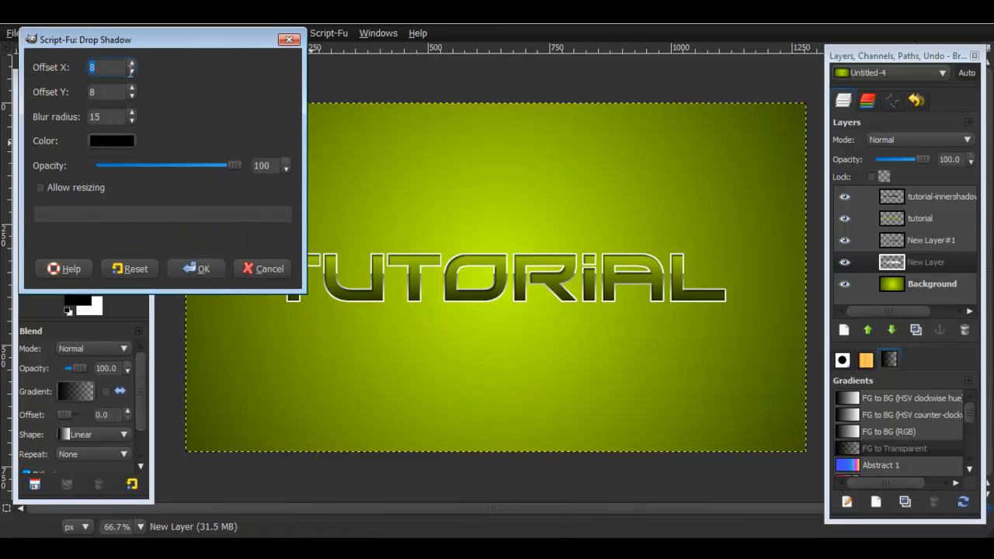
text(0)
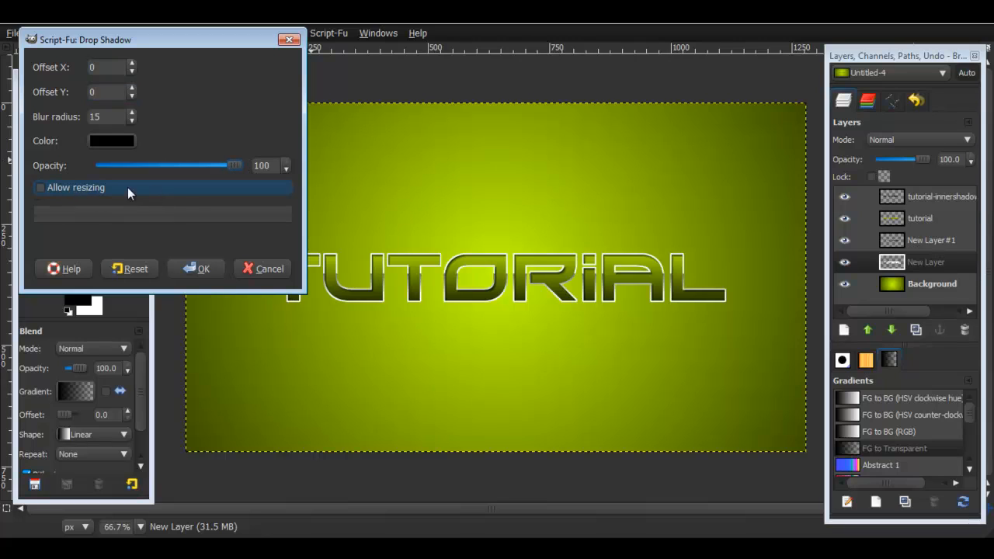
mouse_move(118, 194)
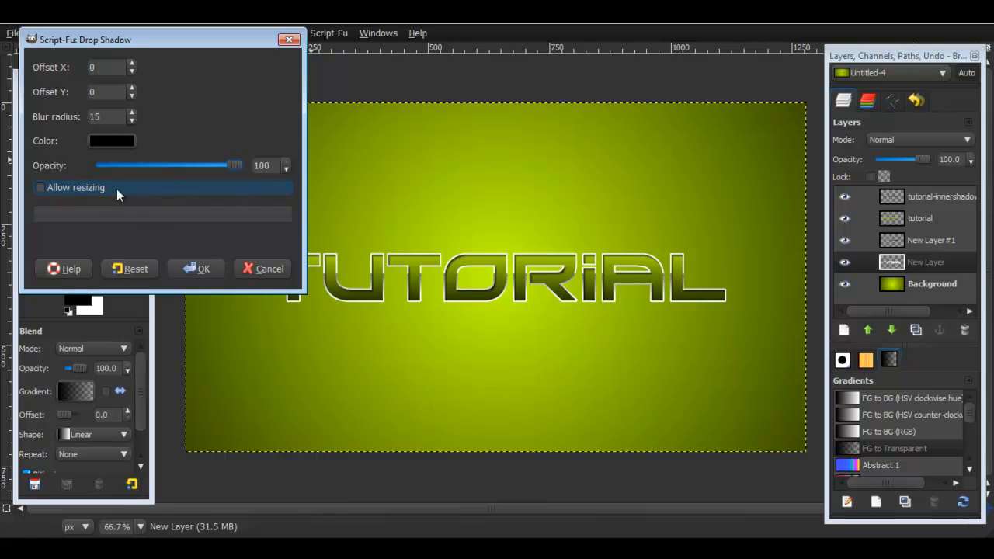
click(203, 268)
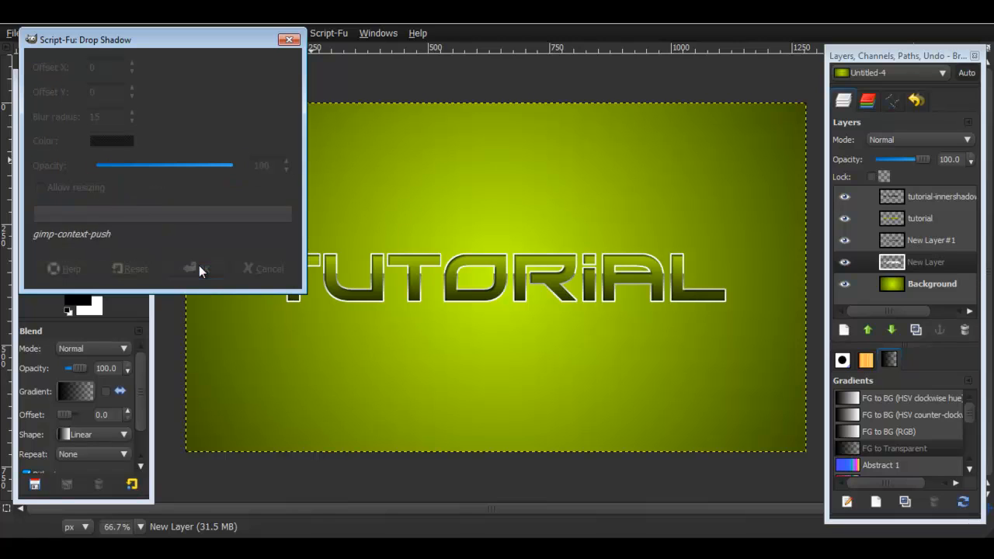
click(202, 269)
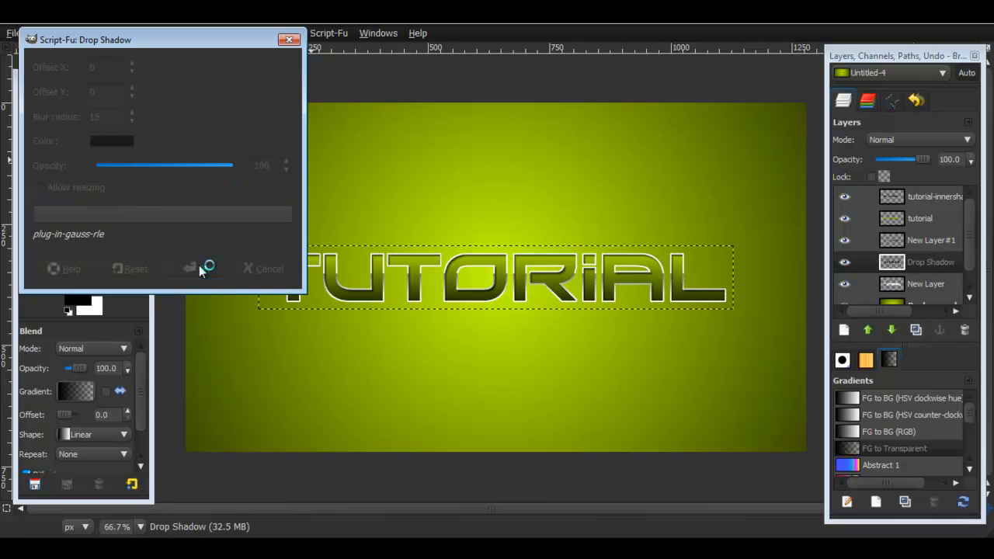
click(196, 267)
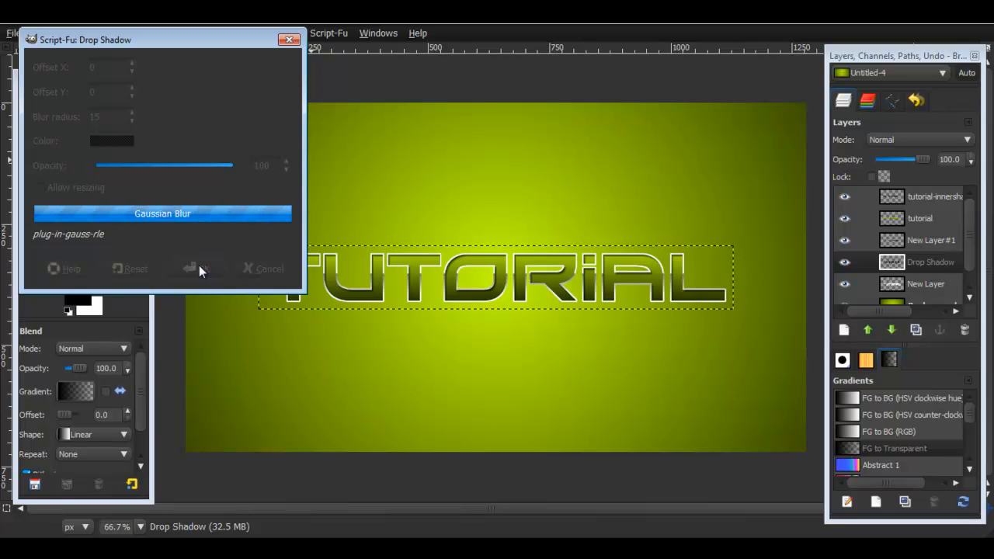